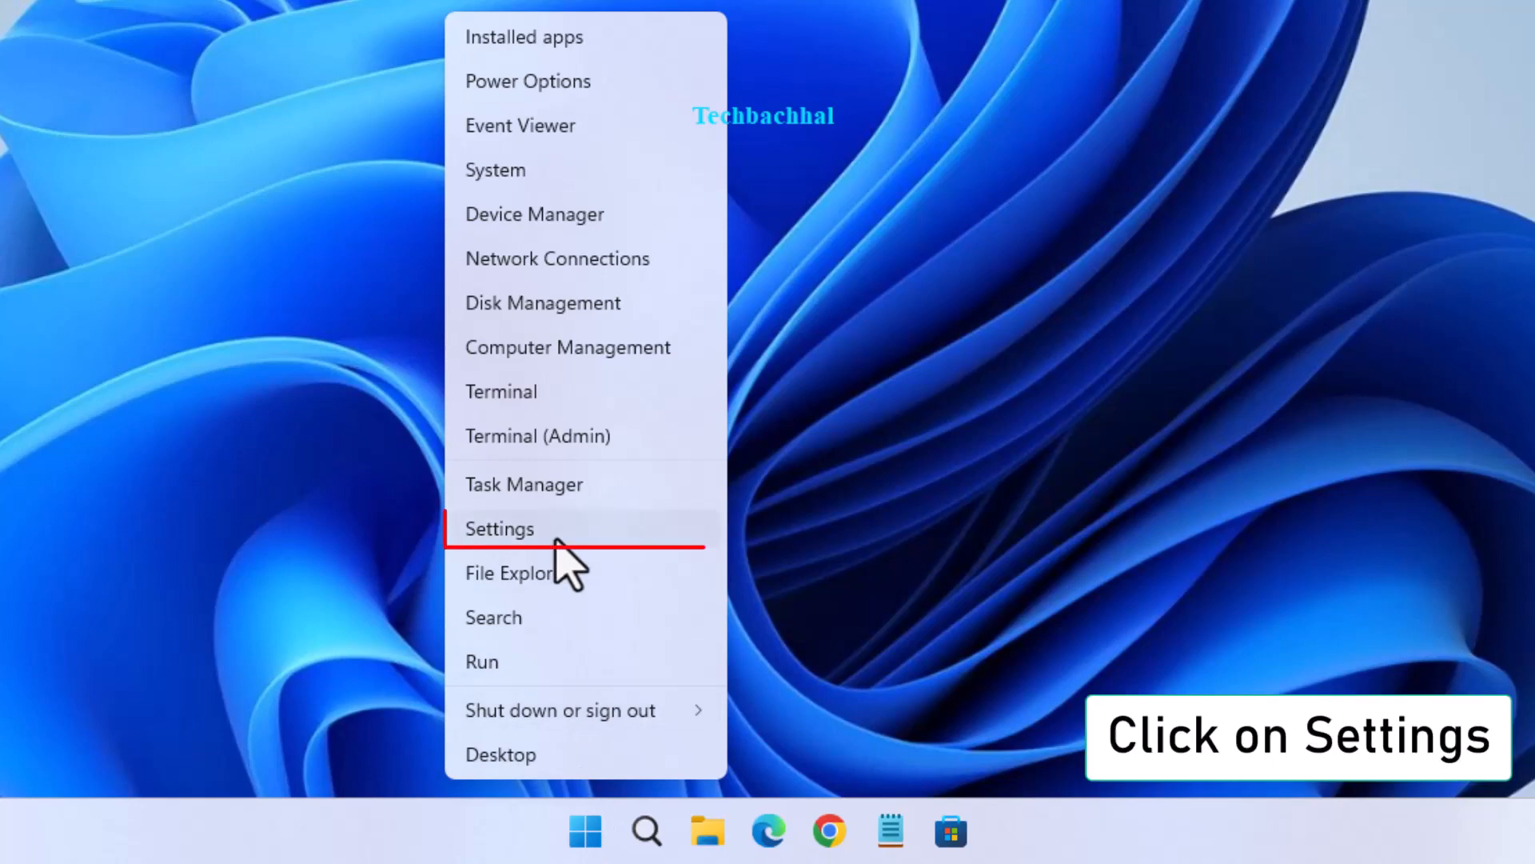
- Bring up the Privacy & security page in Windows Settings
click(499, 529)
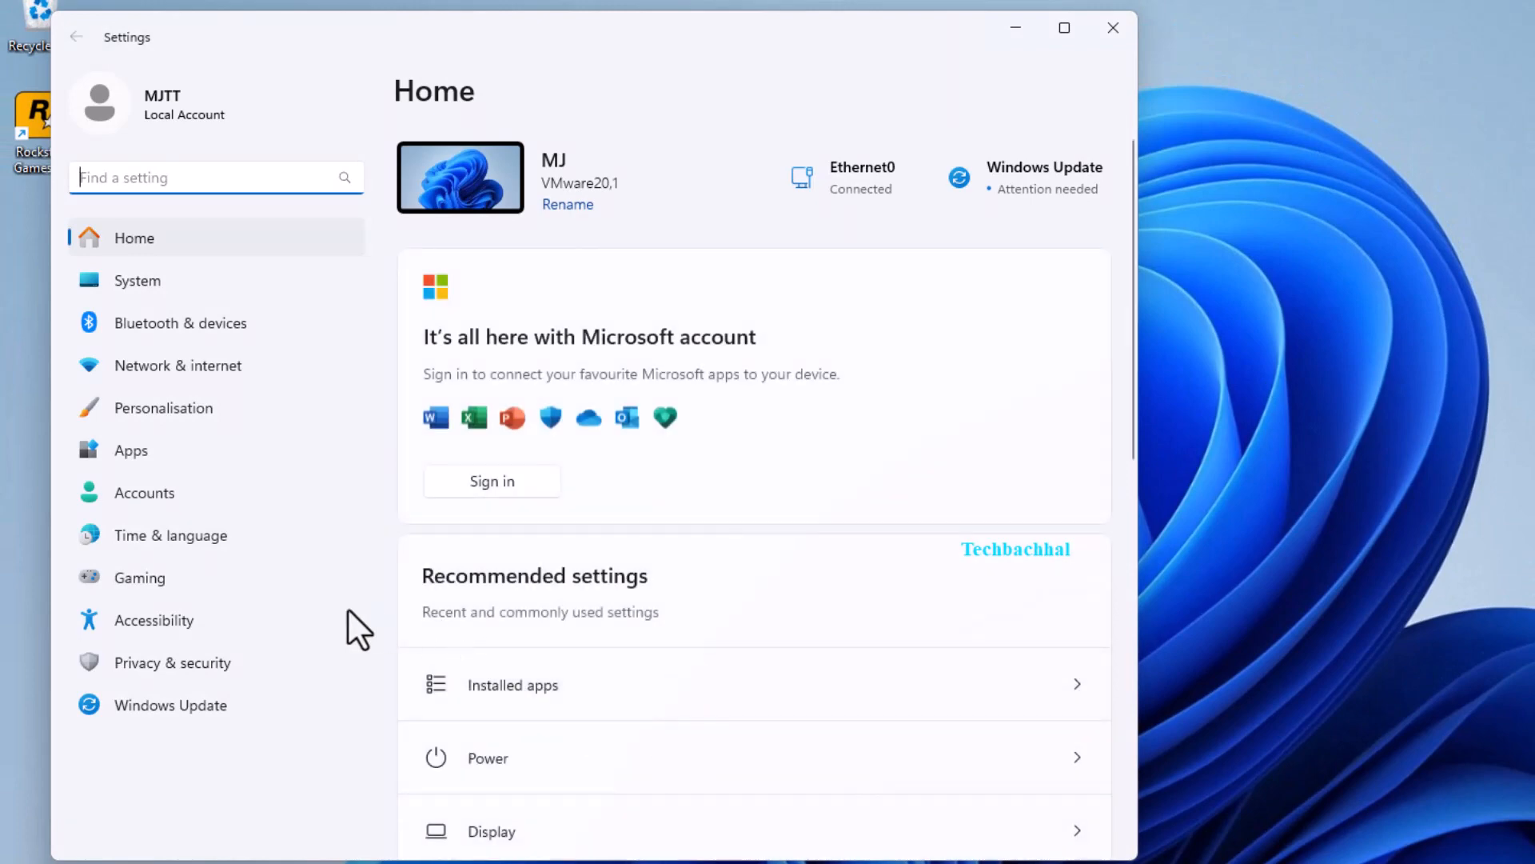
mouse_move(229, 805)
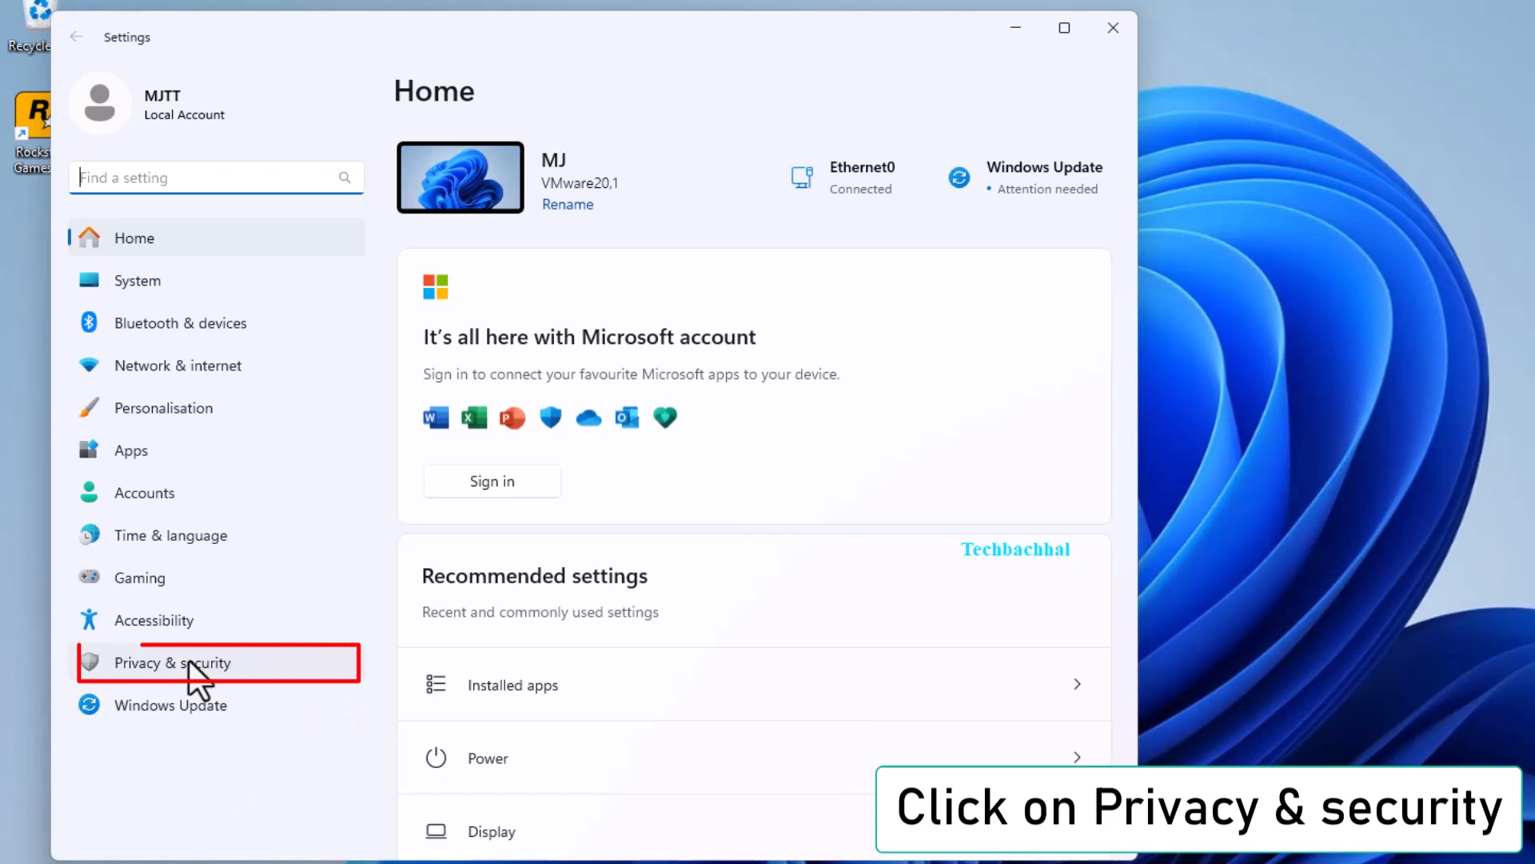
click(173, 662)
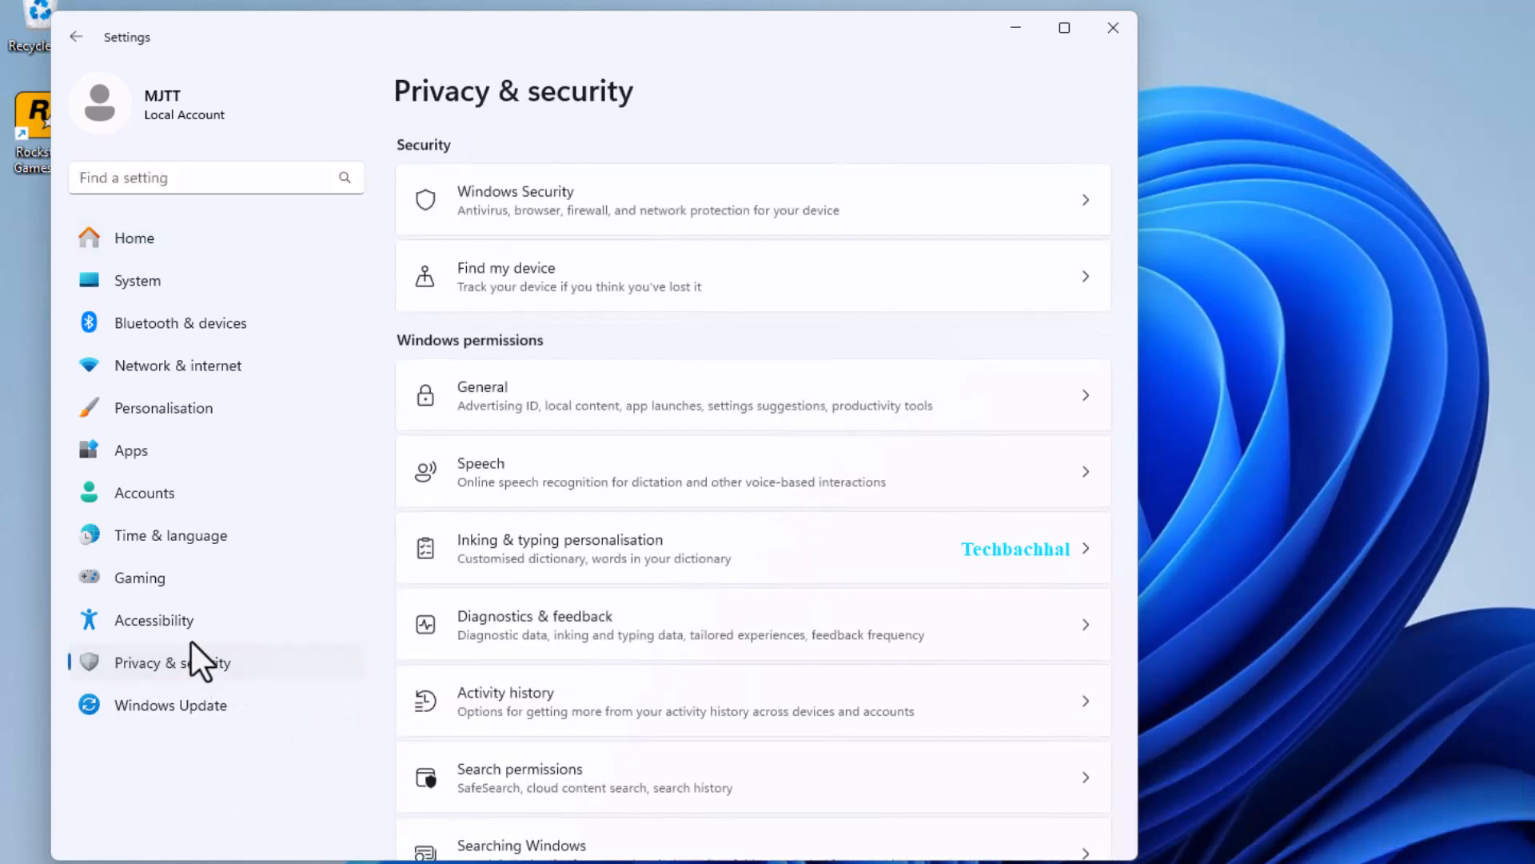
mouse_move(489, 635)
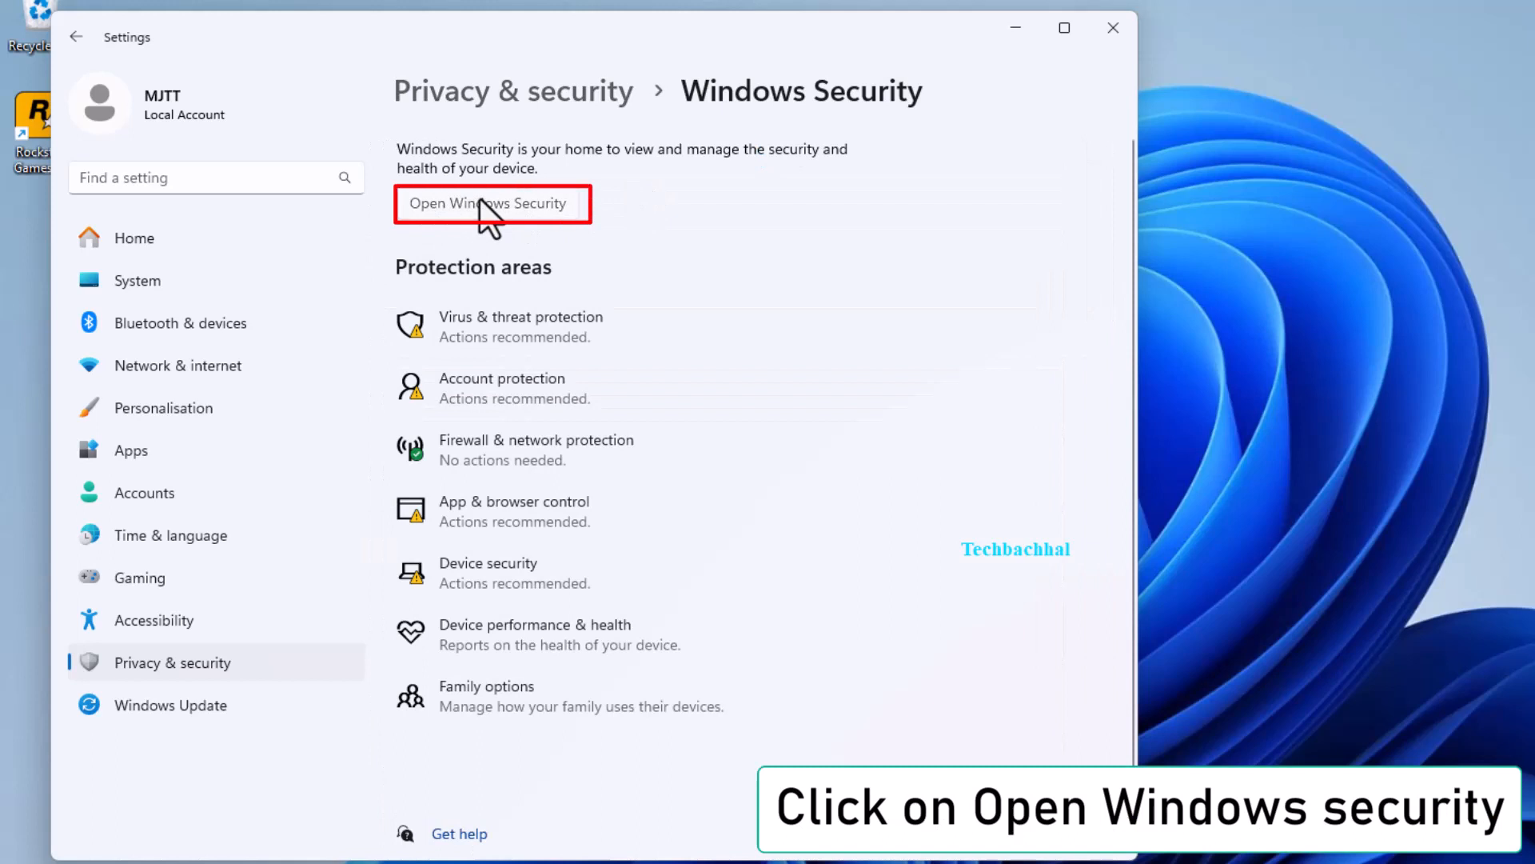
- Launch Windows Security, check Firewall & network protection, then go to Virus & threat protection
click(493, 203)
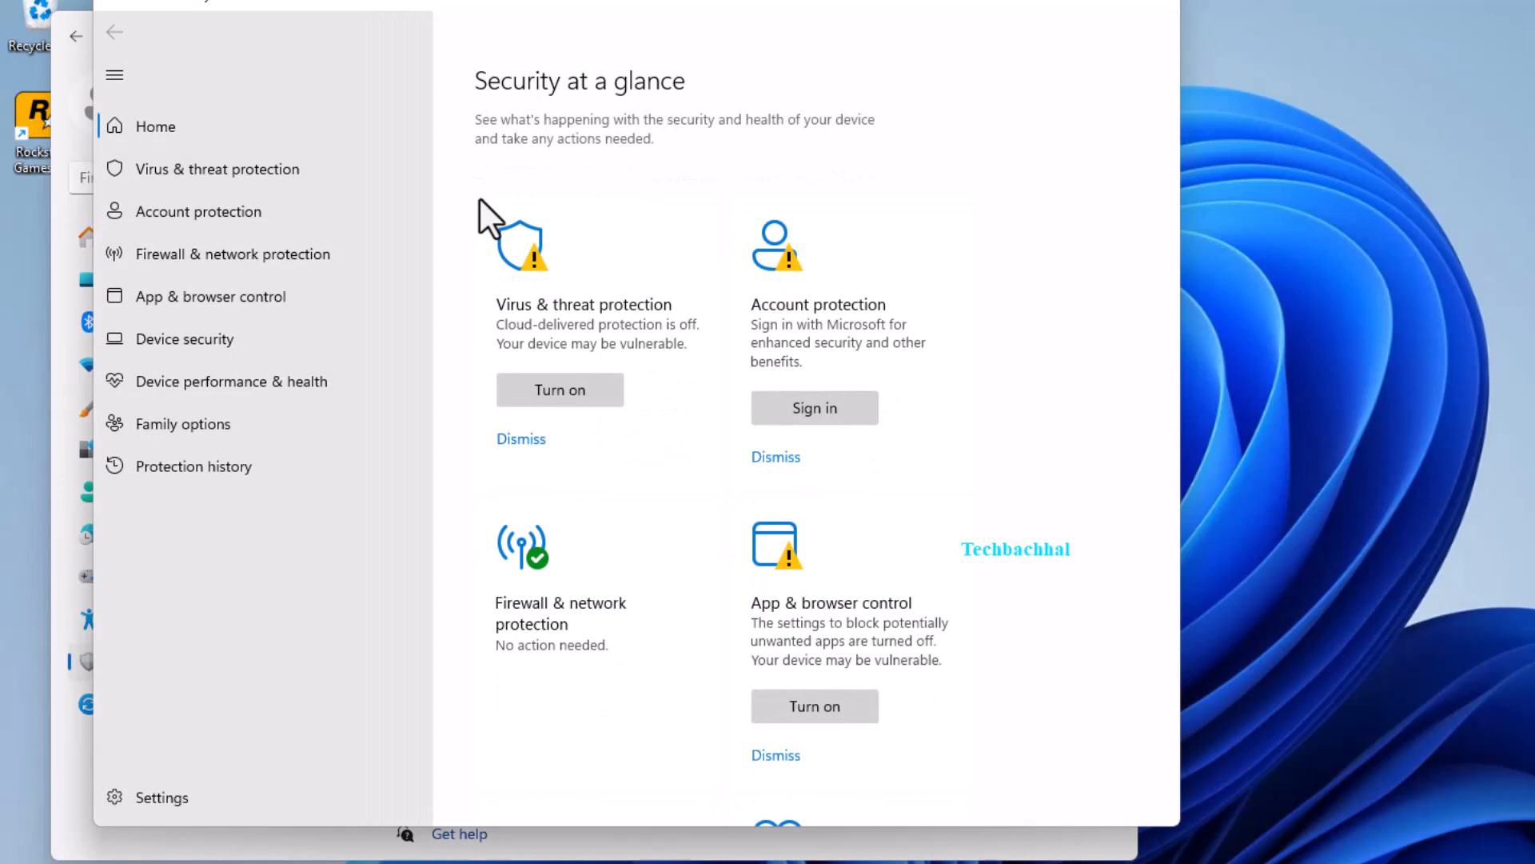
mouse_move(307, 347)
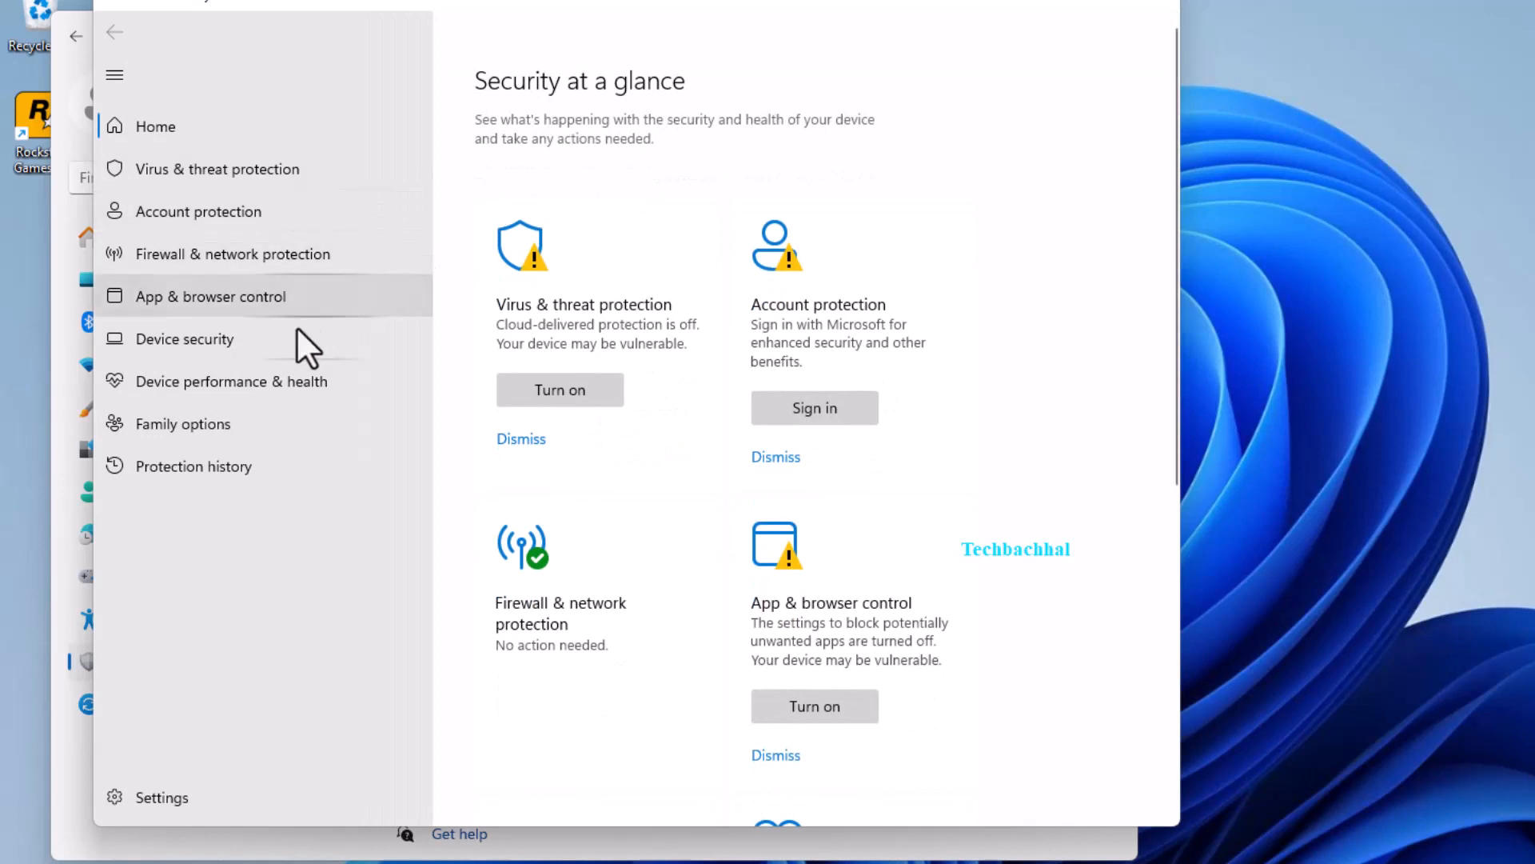
mouse_move(232, 254)
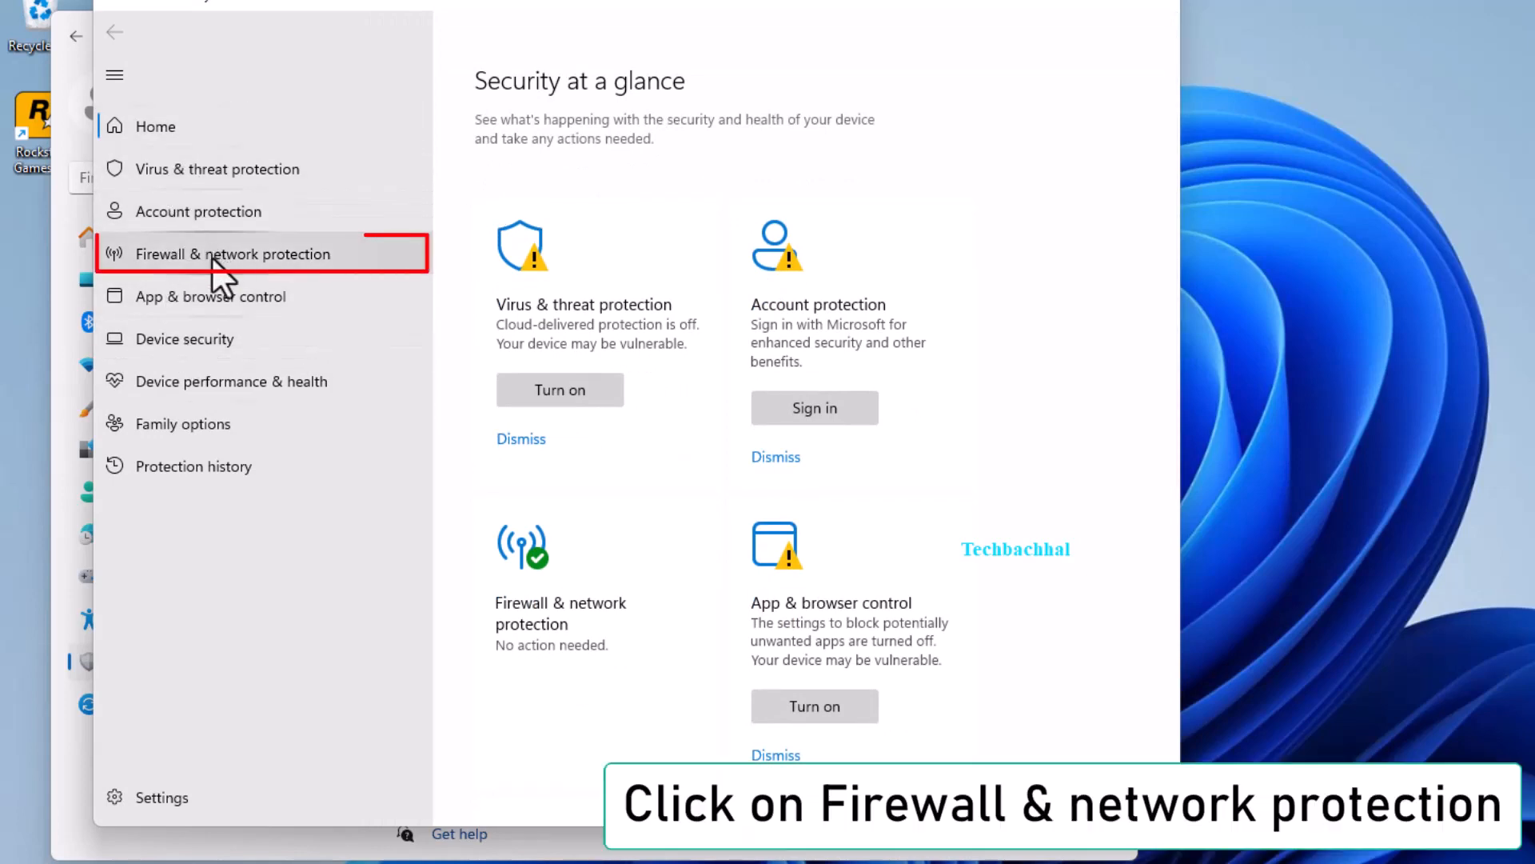
click(232, 254)
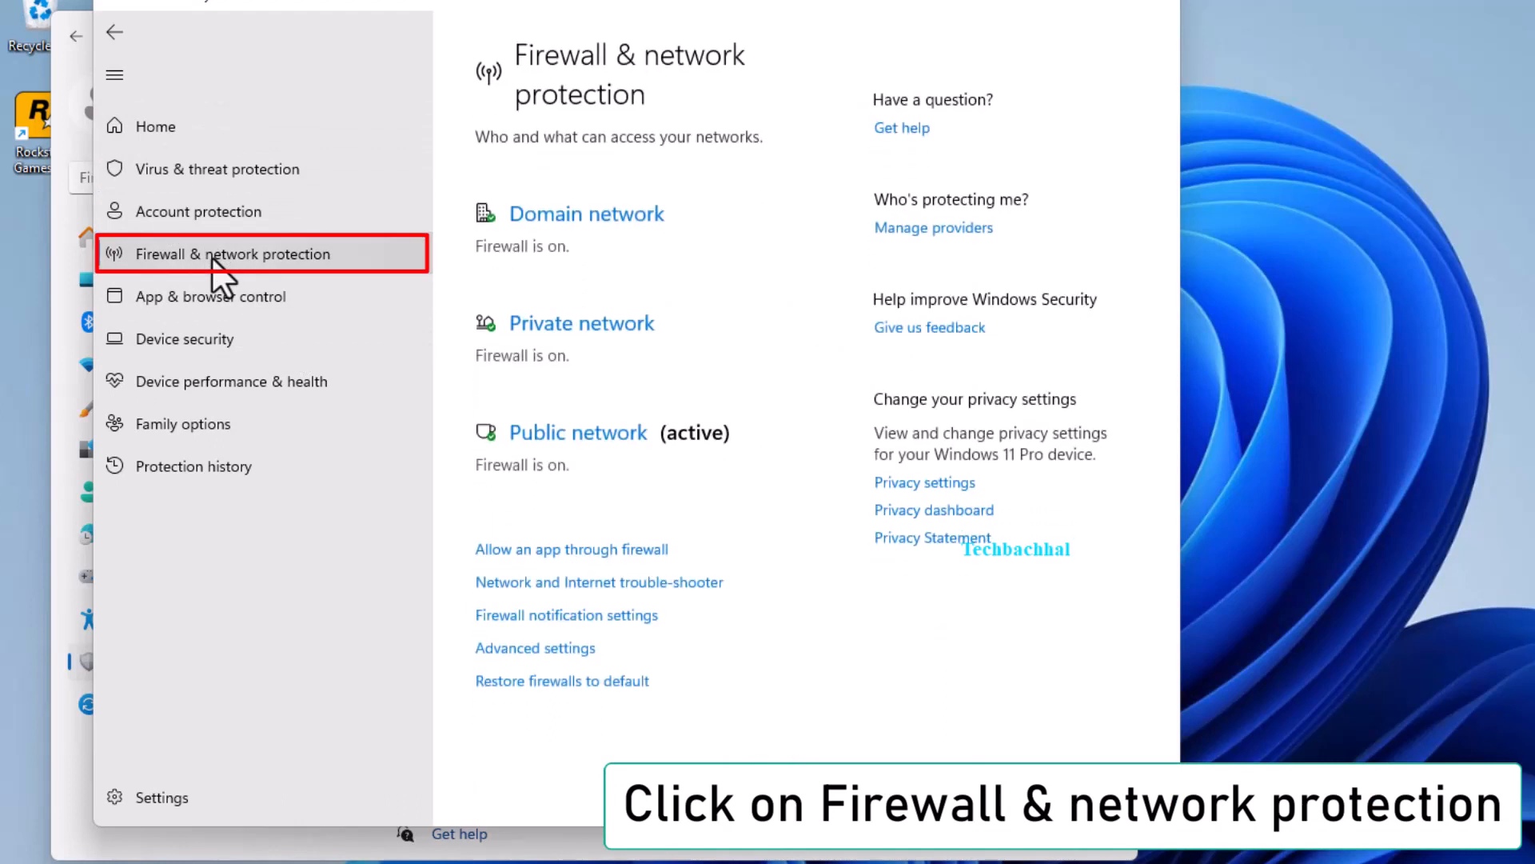
mouse_move(217, 168)
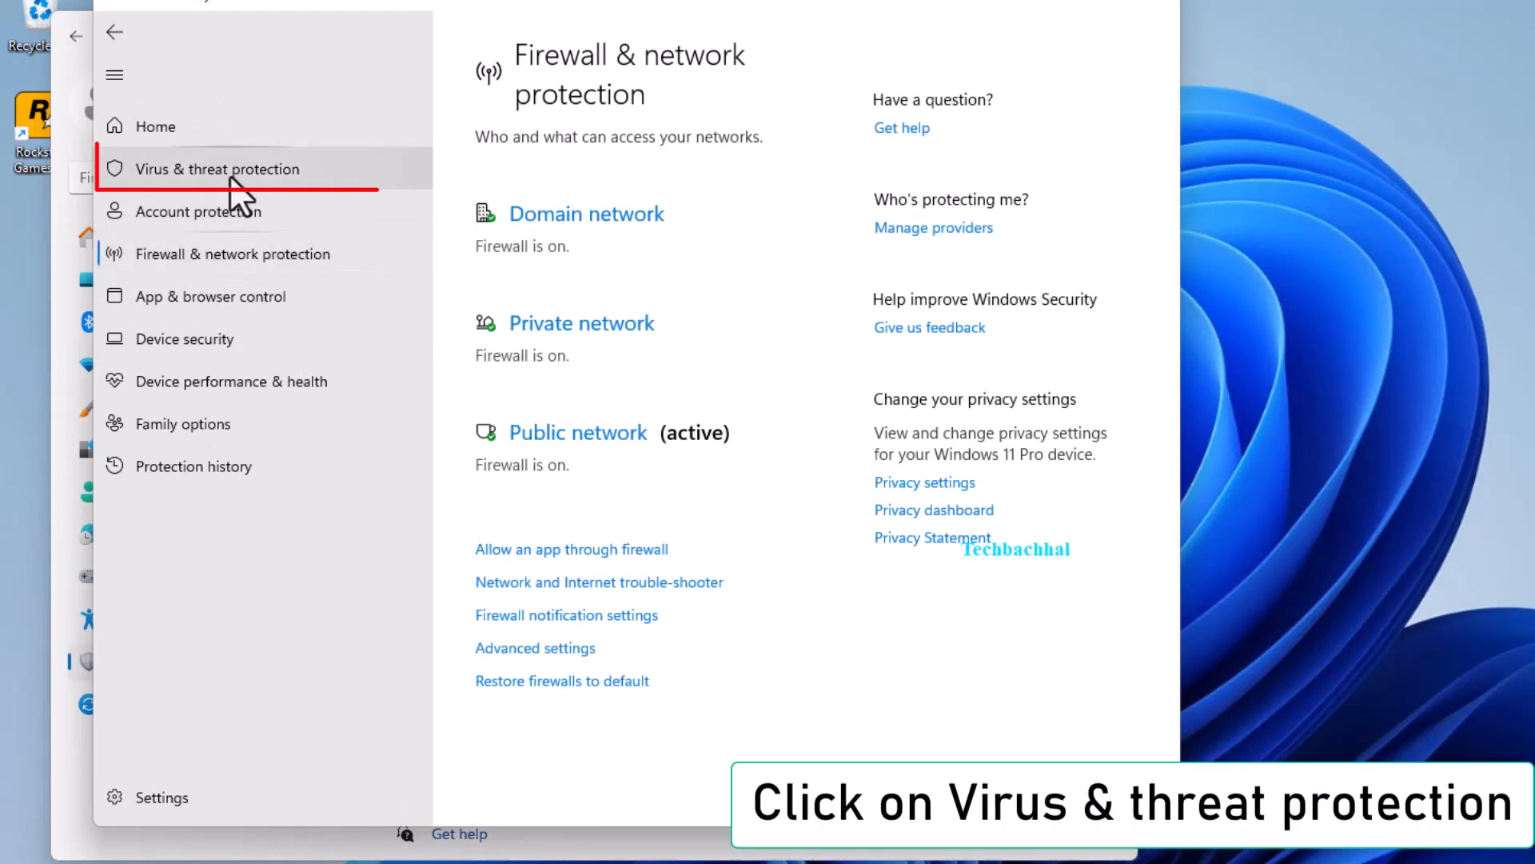
click(218, 168)
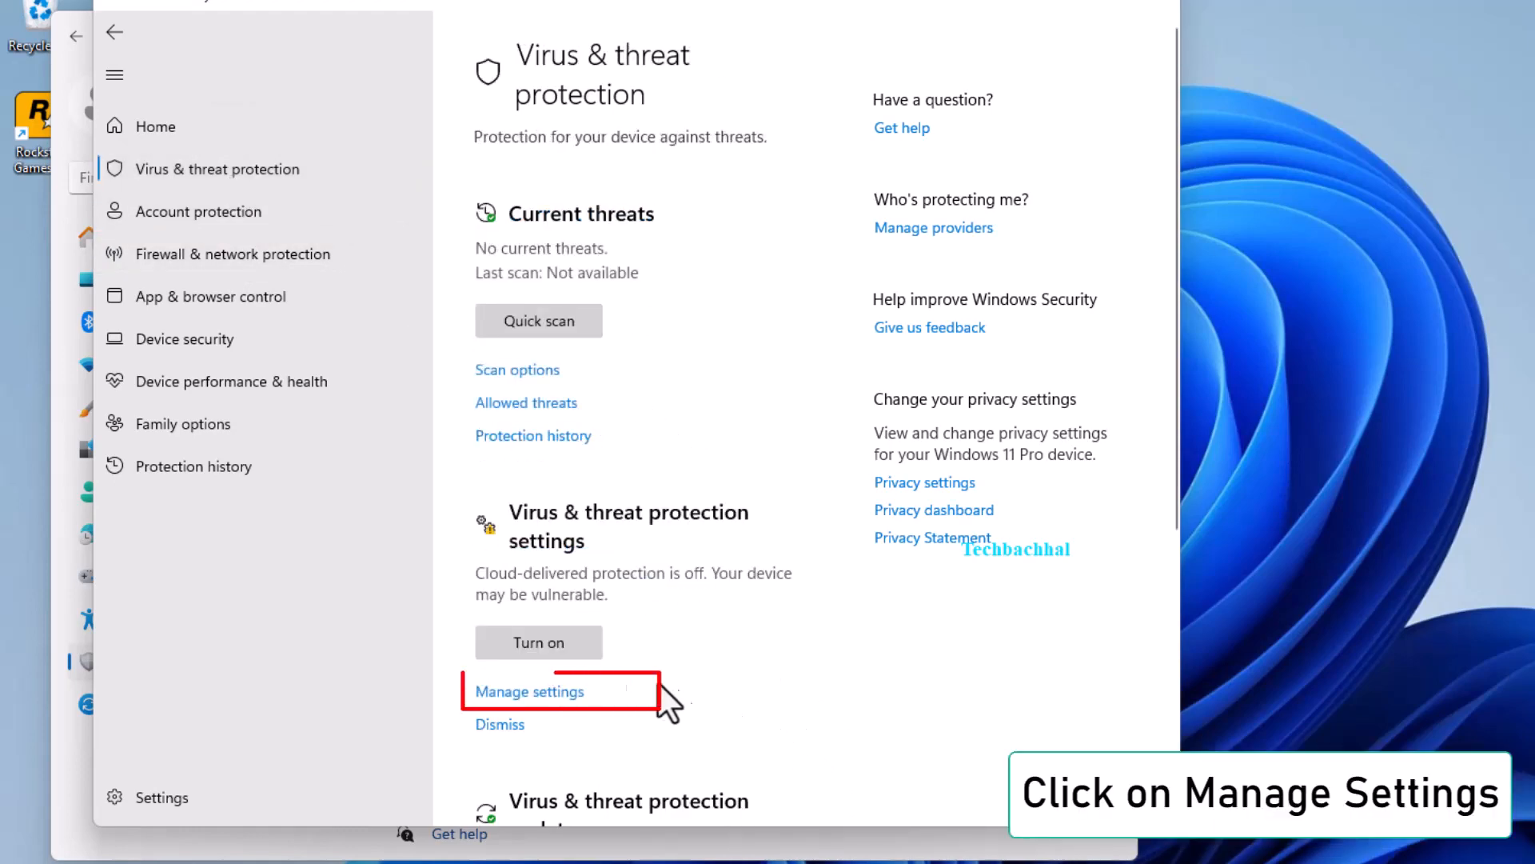
- Reach the Defender Exclusions list via Manage settings, granting the UAC prompt
click(529, 691)
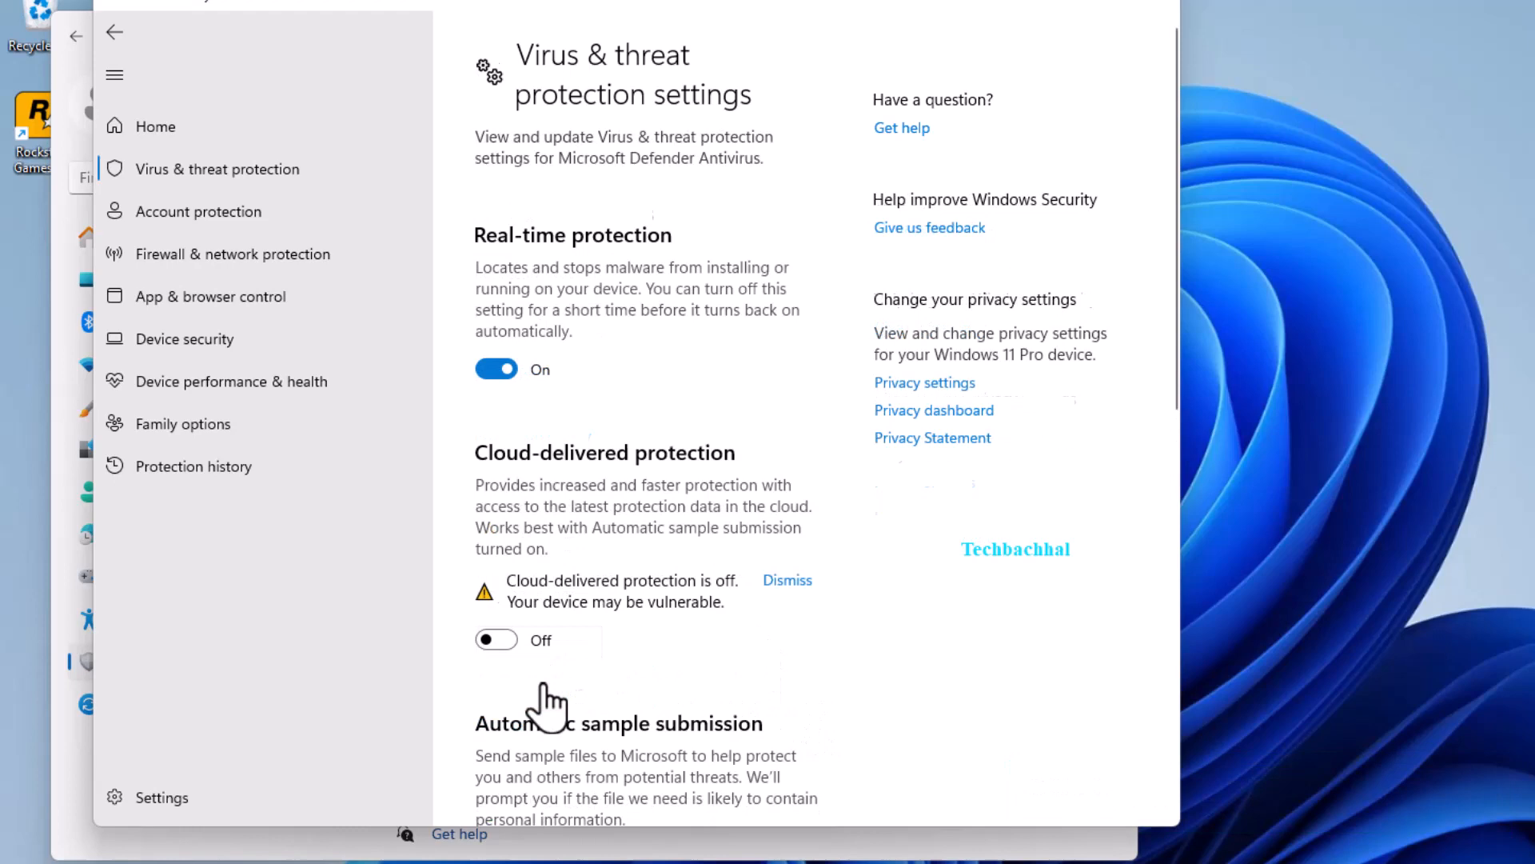
scroll(down, 3)
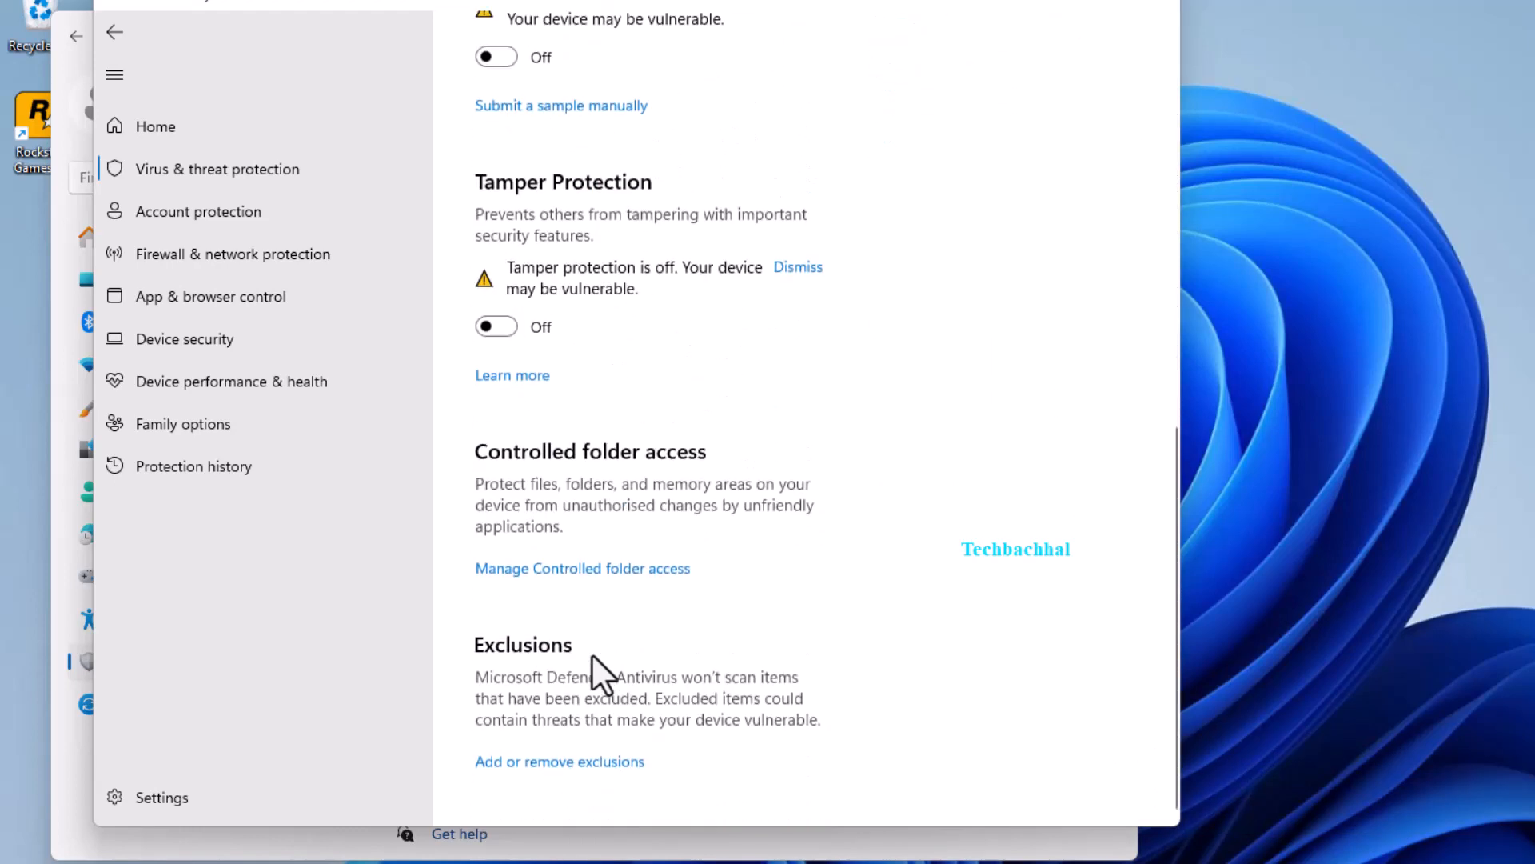
mouse_move(648, 621)
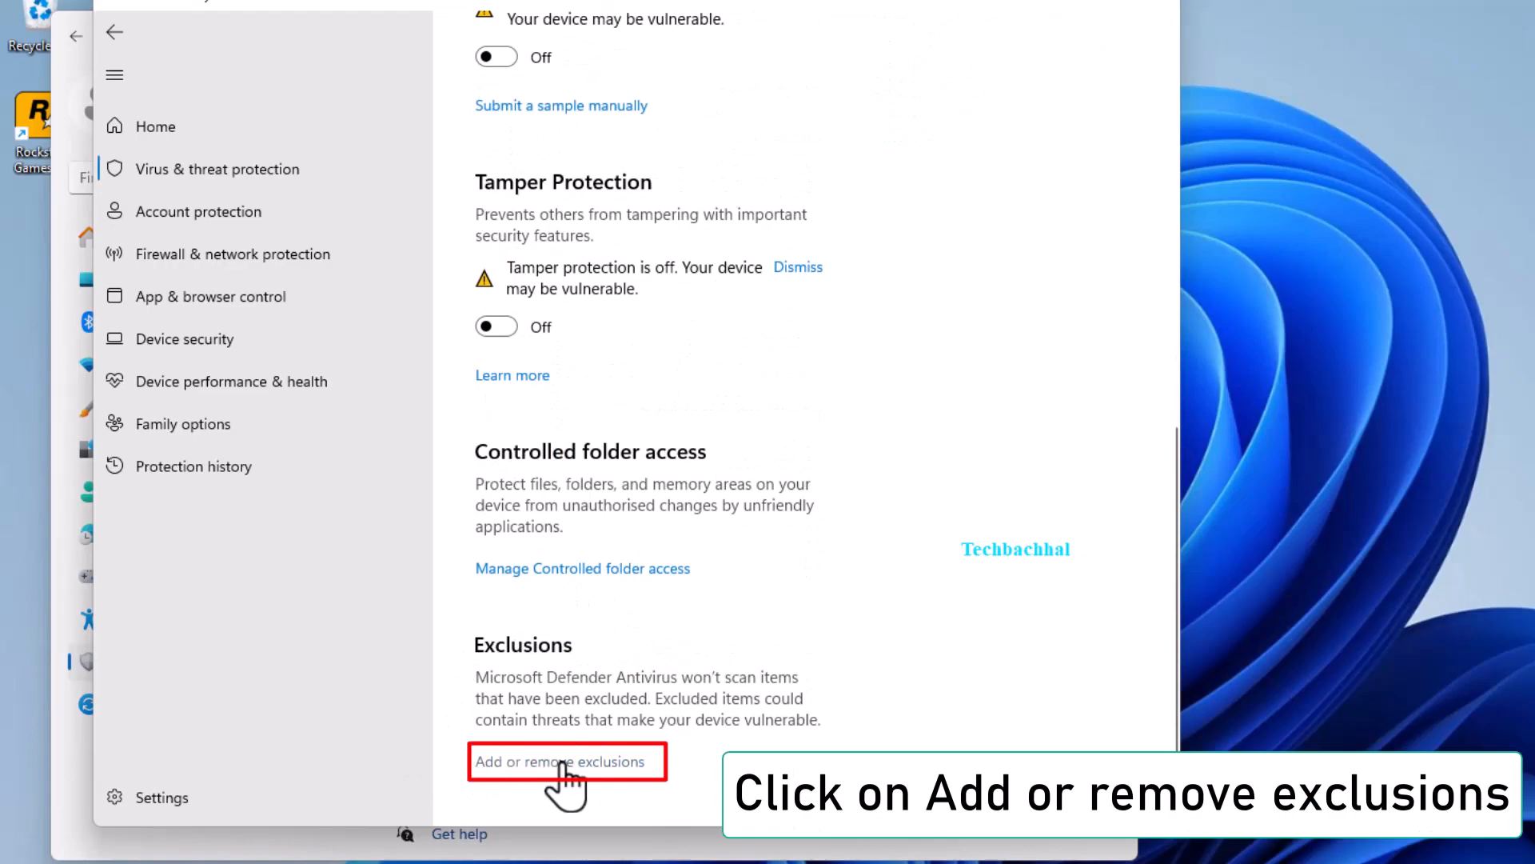
click(567, 761)
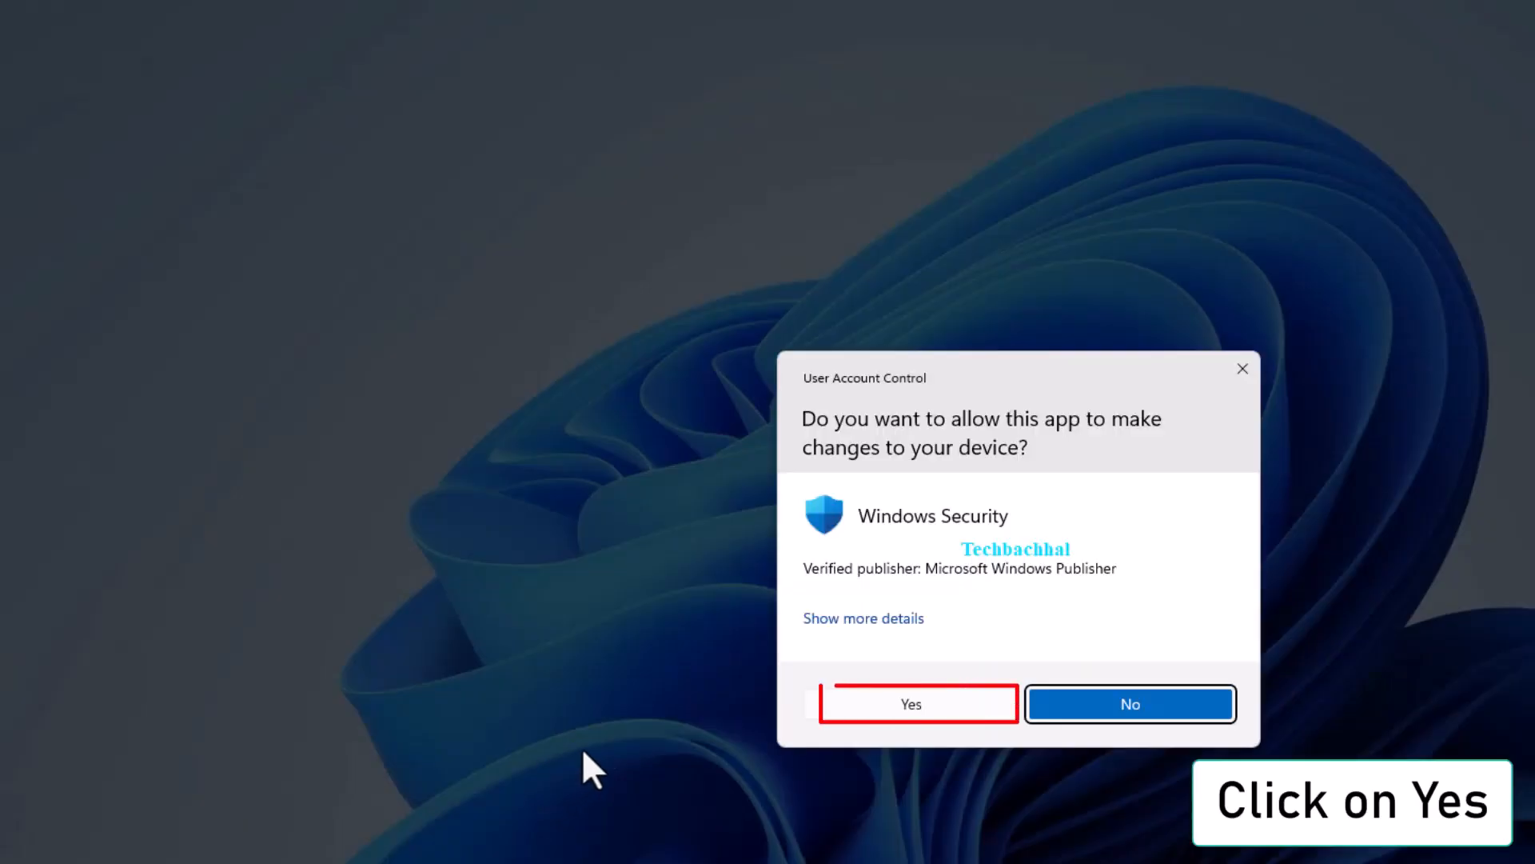
click(910, 703)
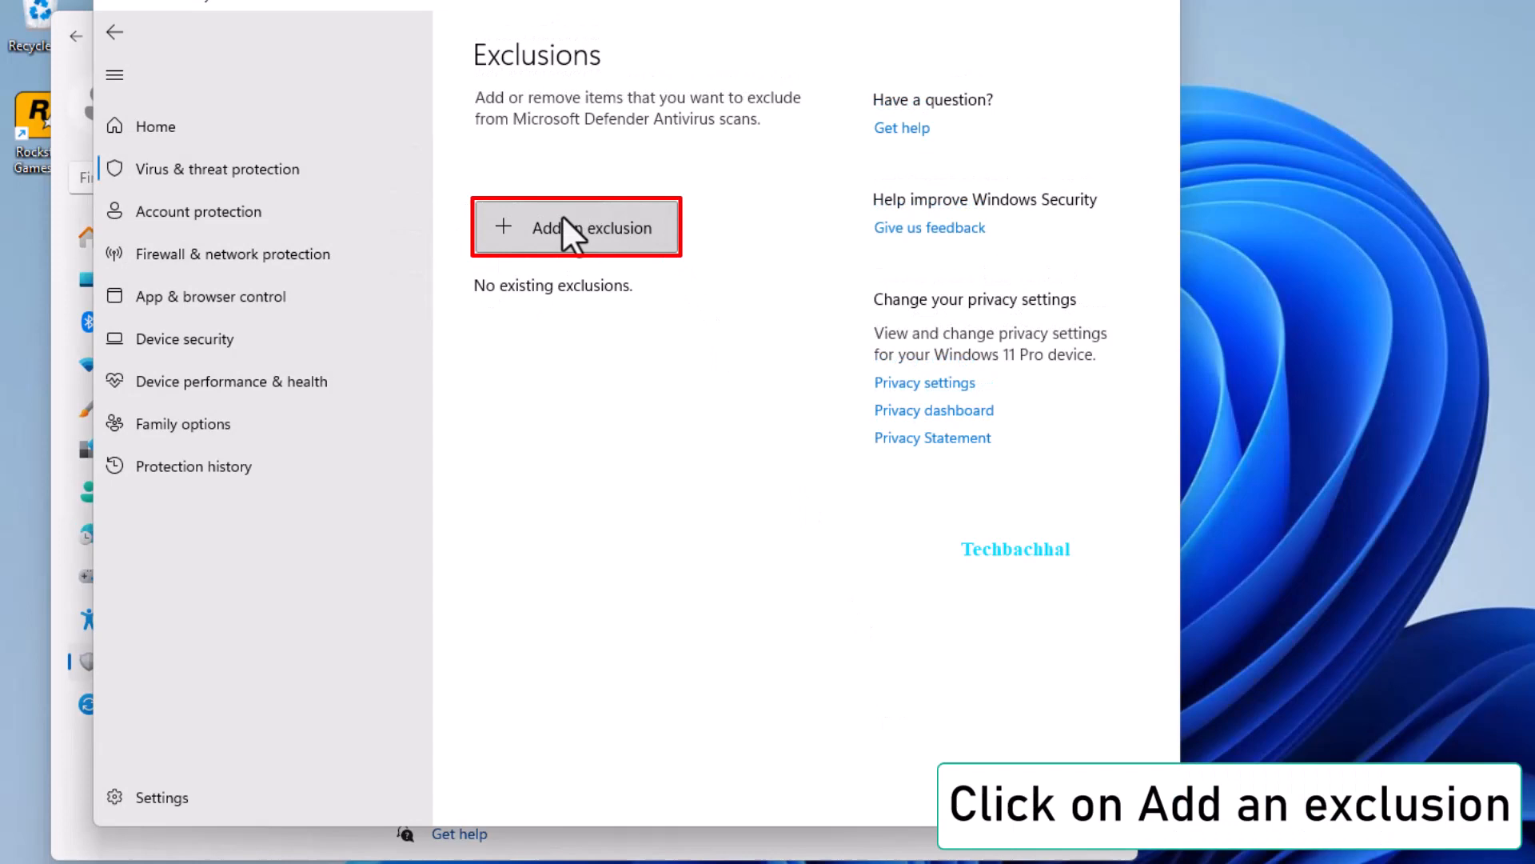
- Choose Folder as the kind of exclusion to add, bringing up the folder picker
click(576, 225)
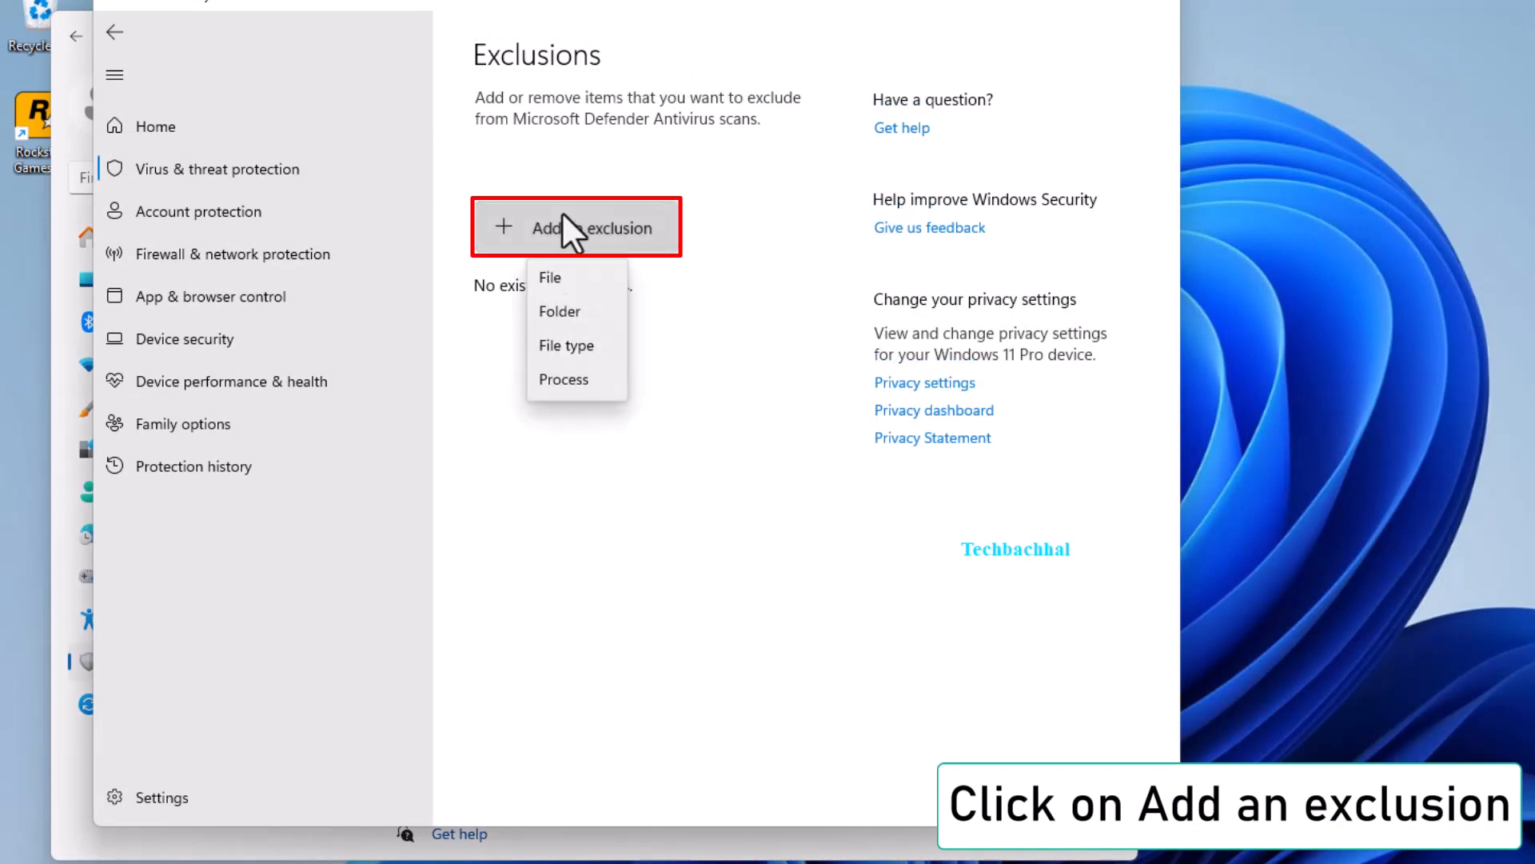
mouse_move(560, 323)
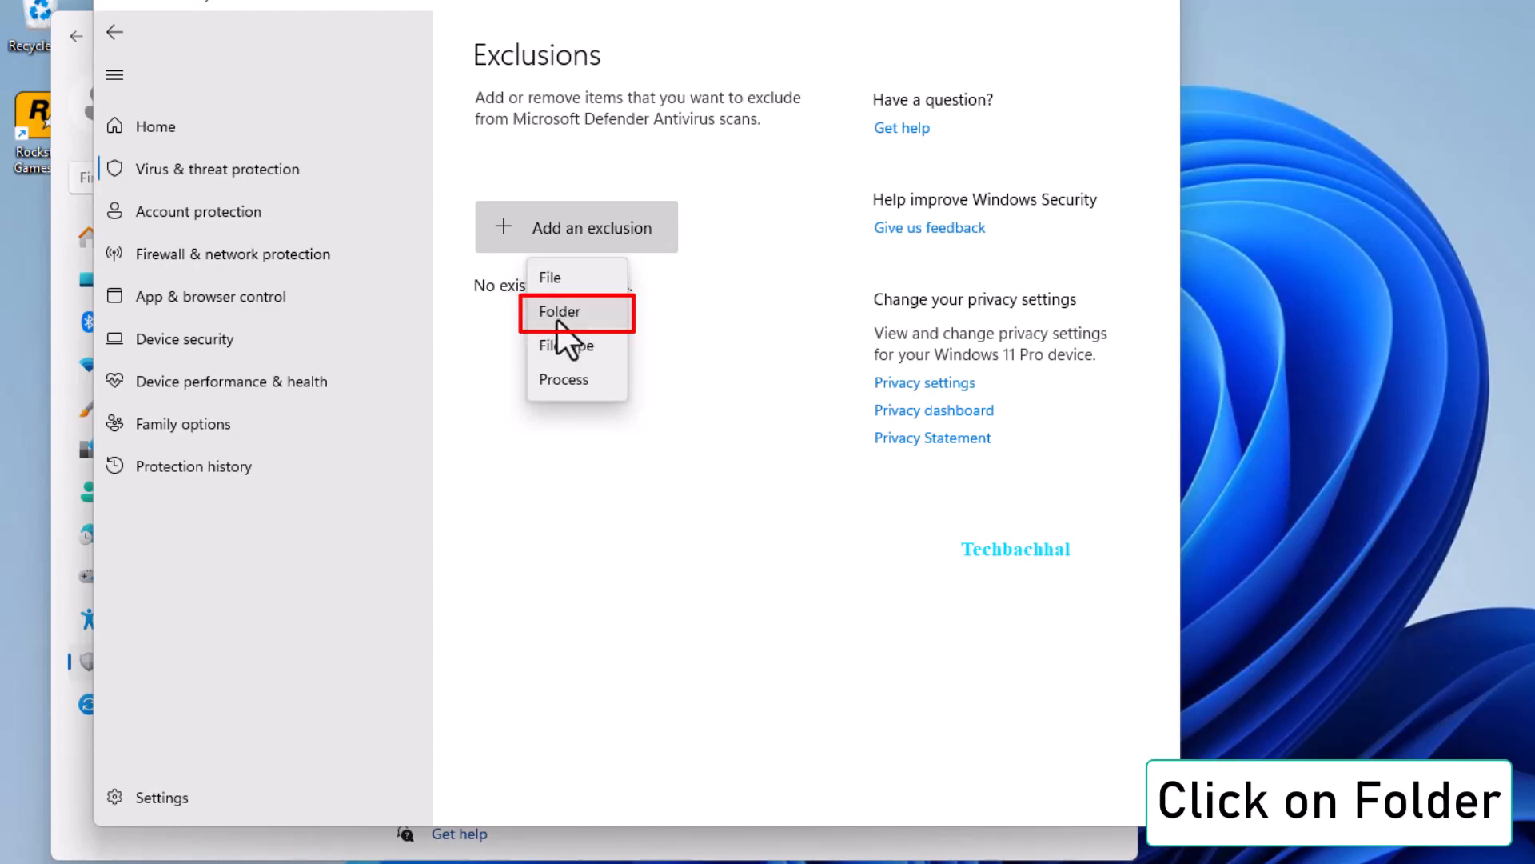
click(560, 312)
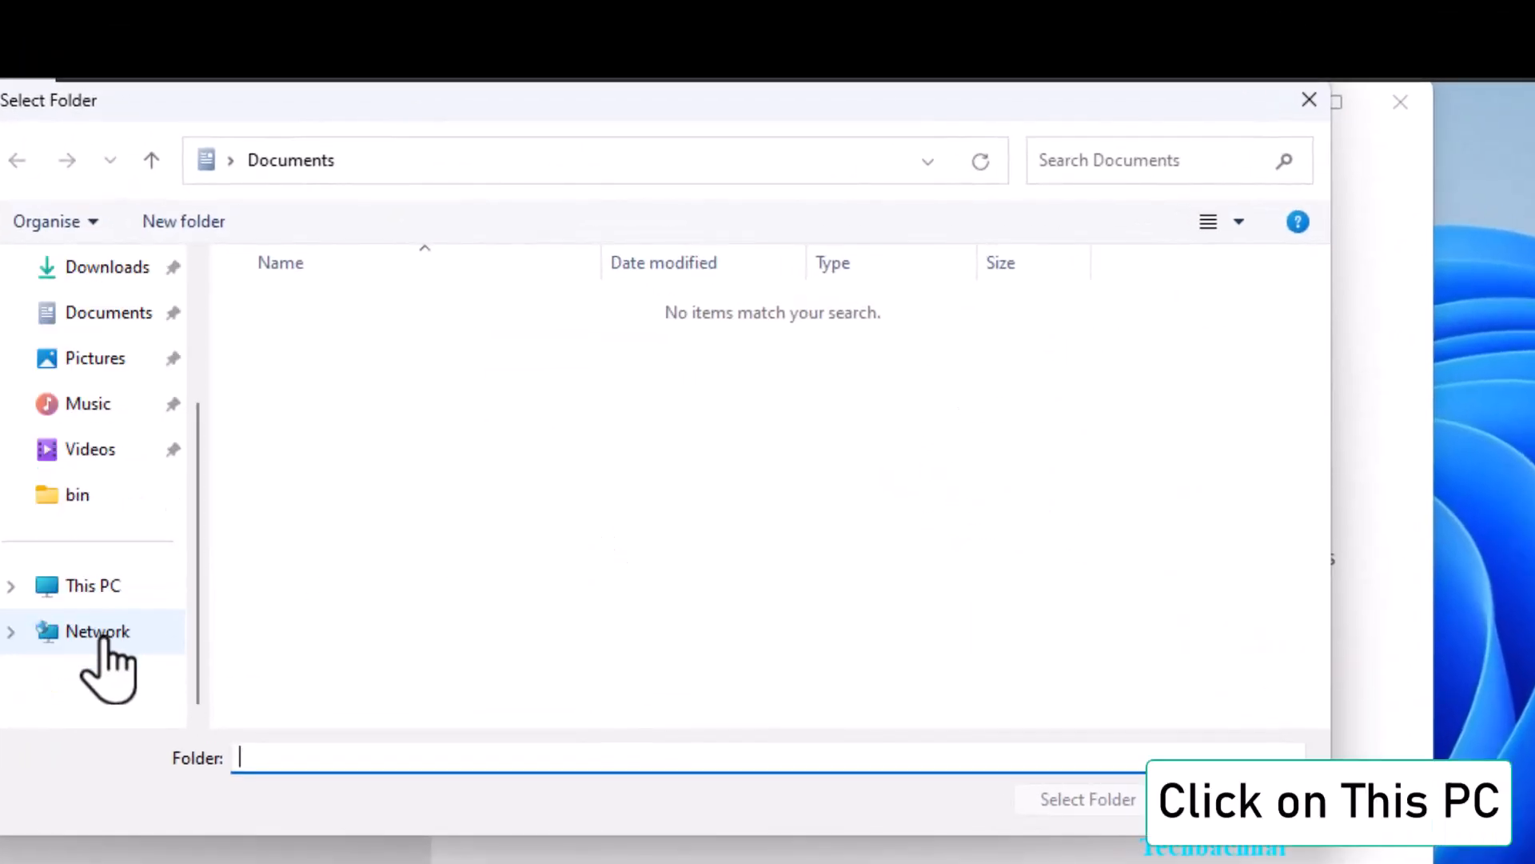
- Select C:\Program Files (x86)\Rockstar Games as the excluded folder and confirm
click(93, 586)
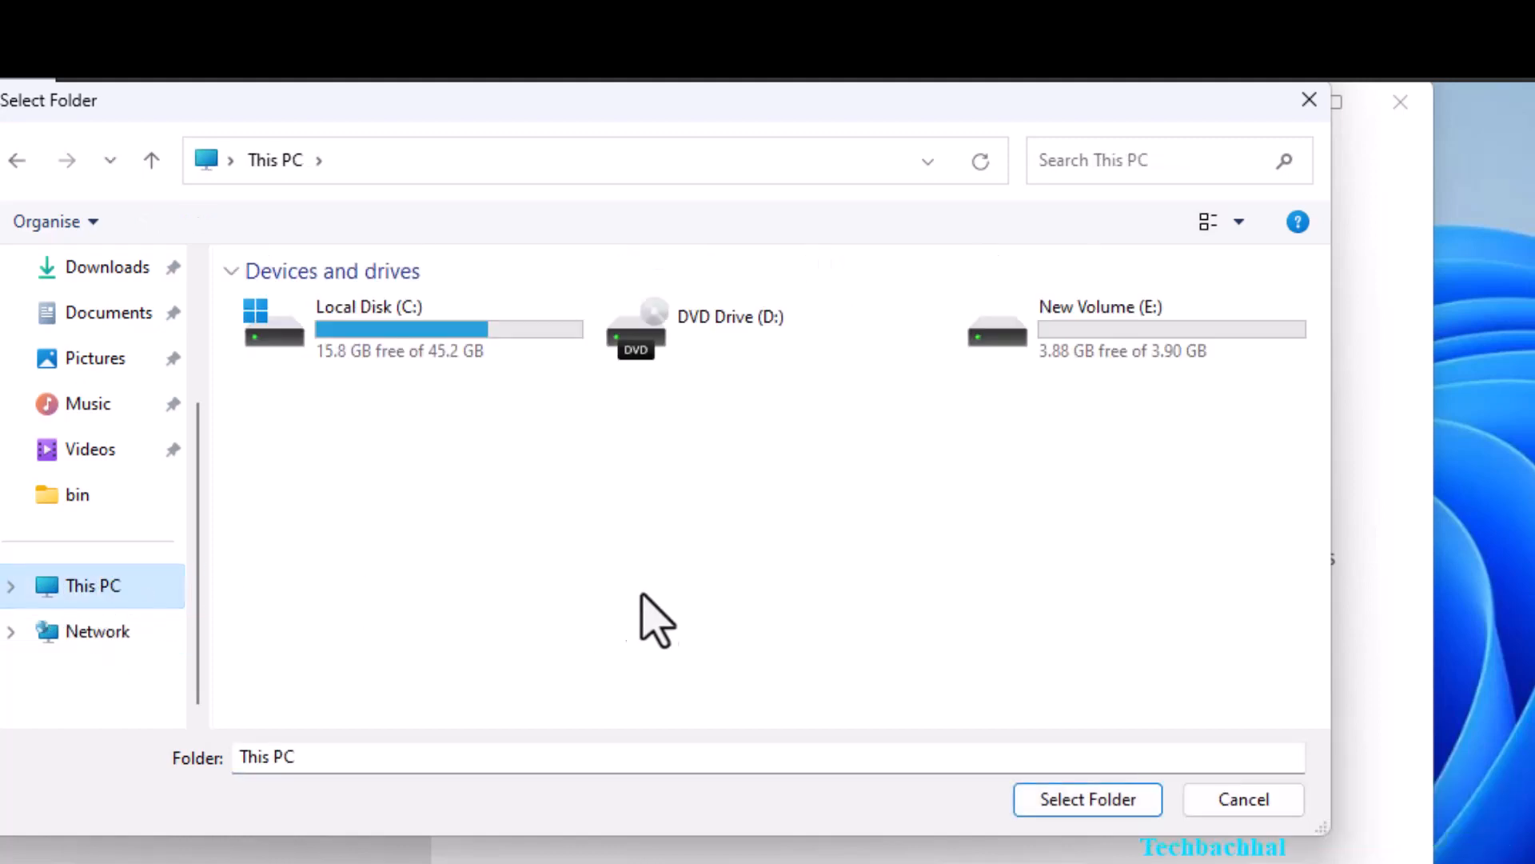
double_click(392, 328)
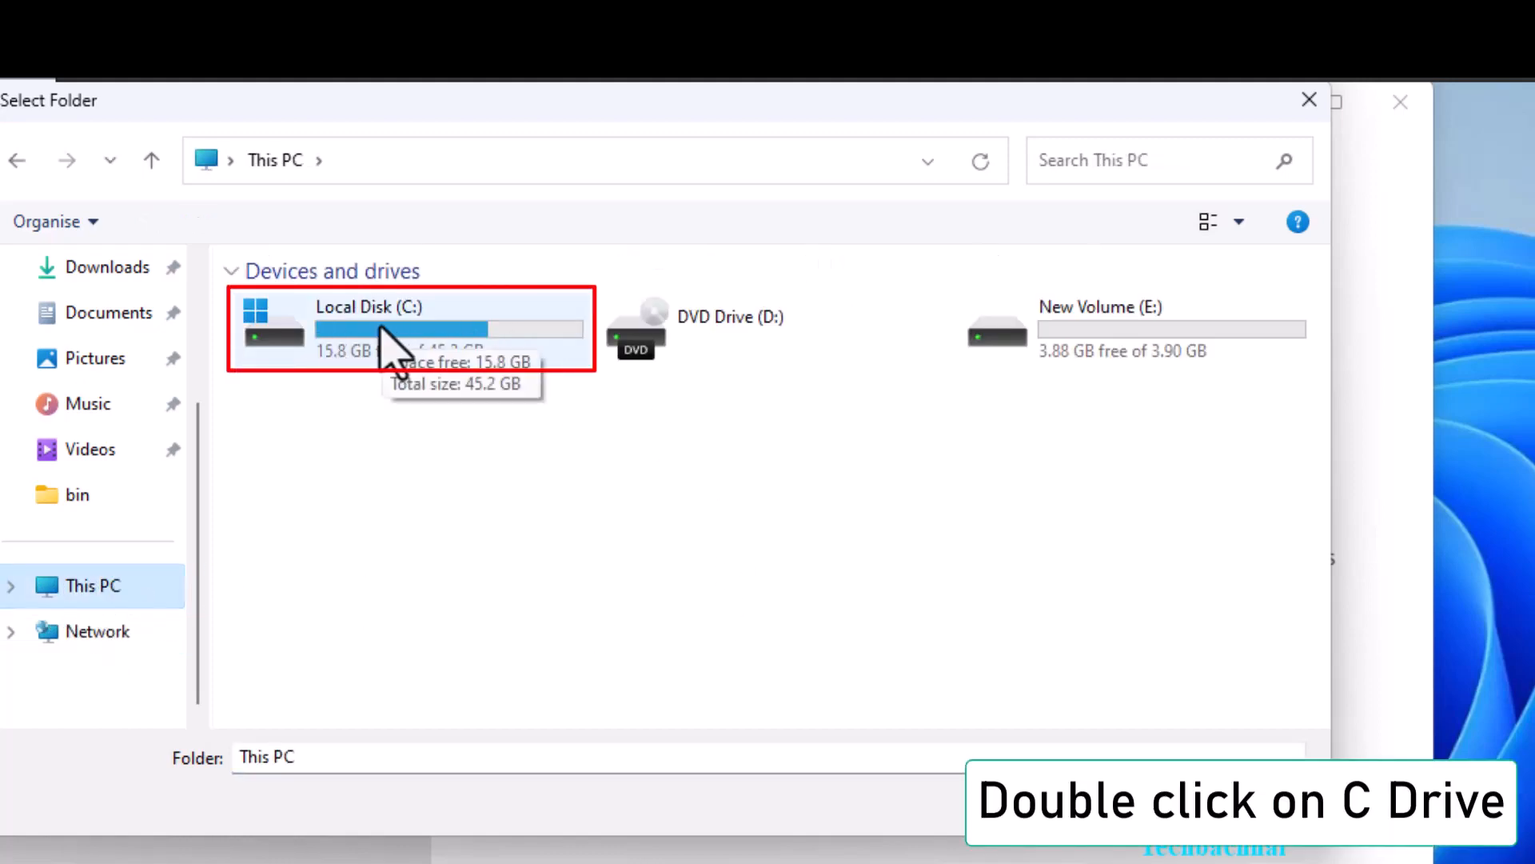
double_click(369, 328)
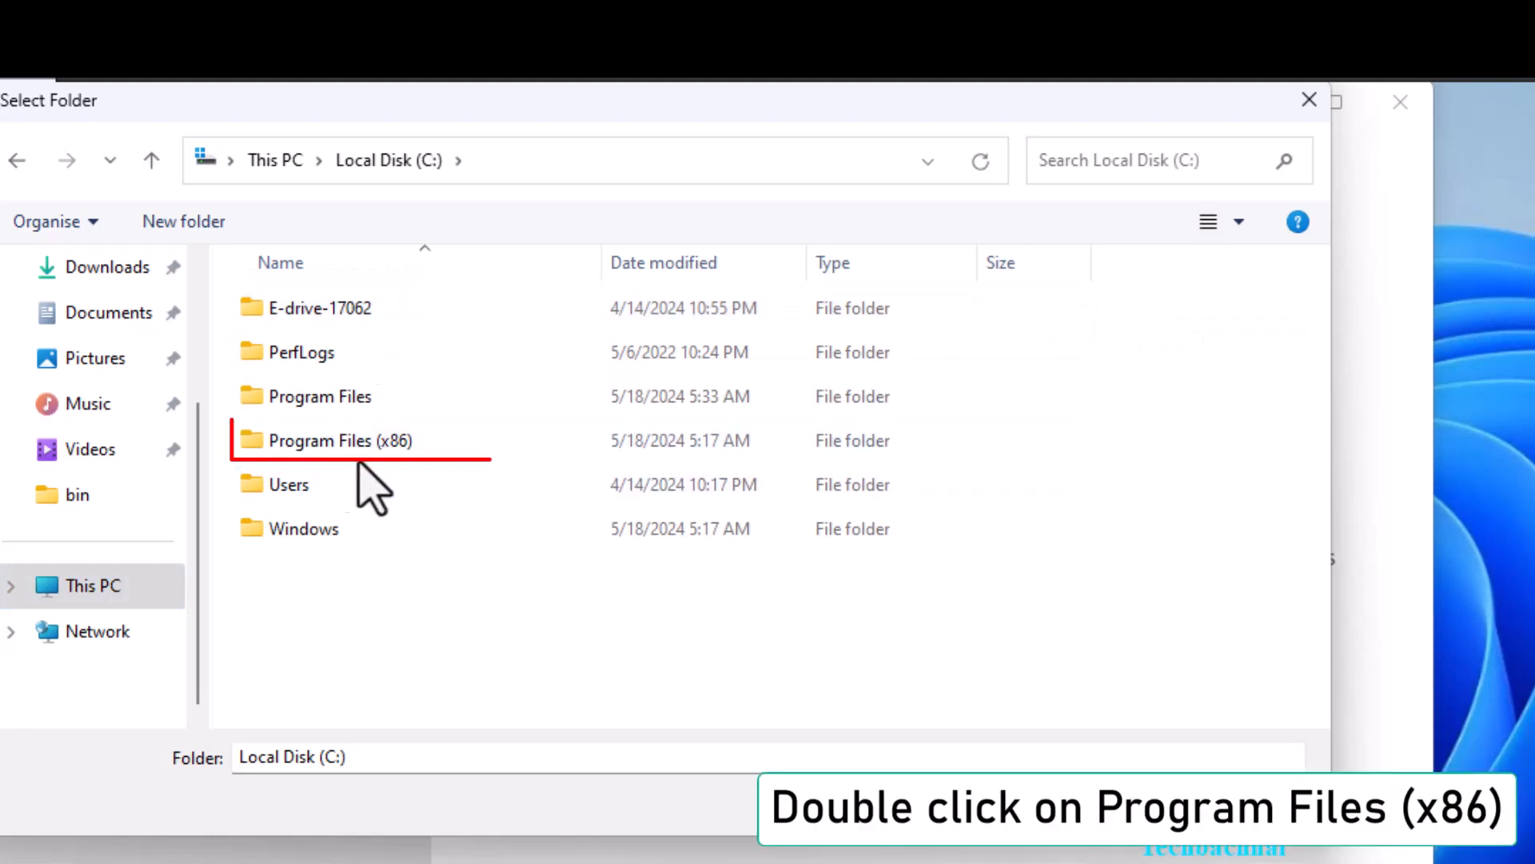
double_click(334, 440)
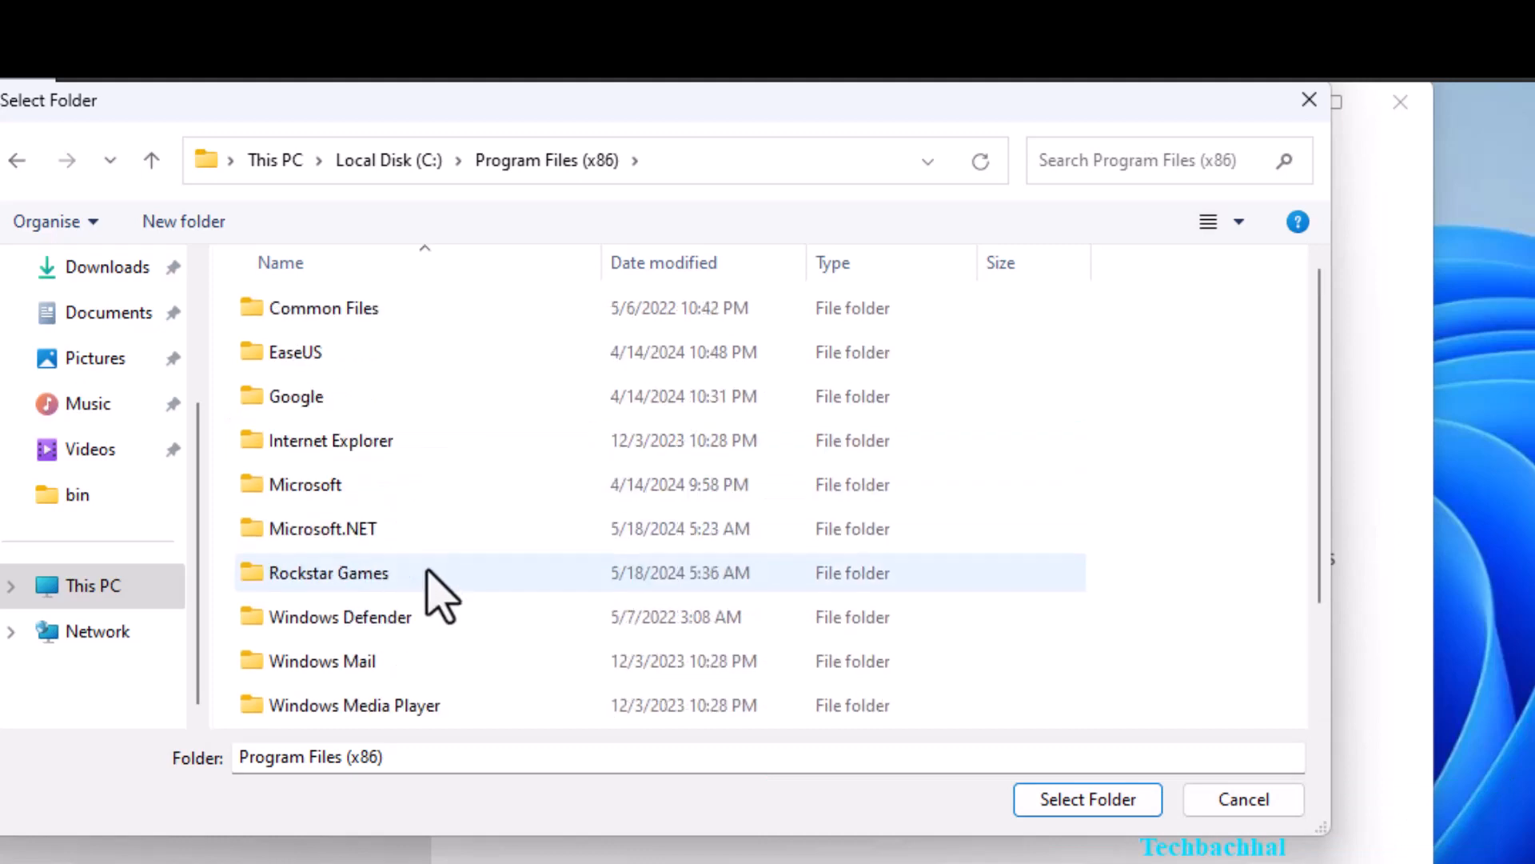
click(328, 573)
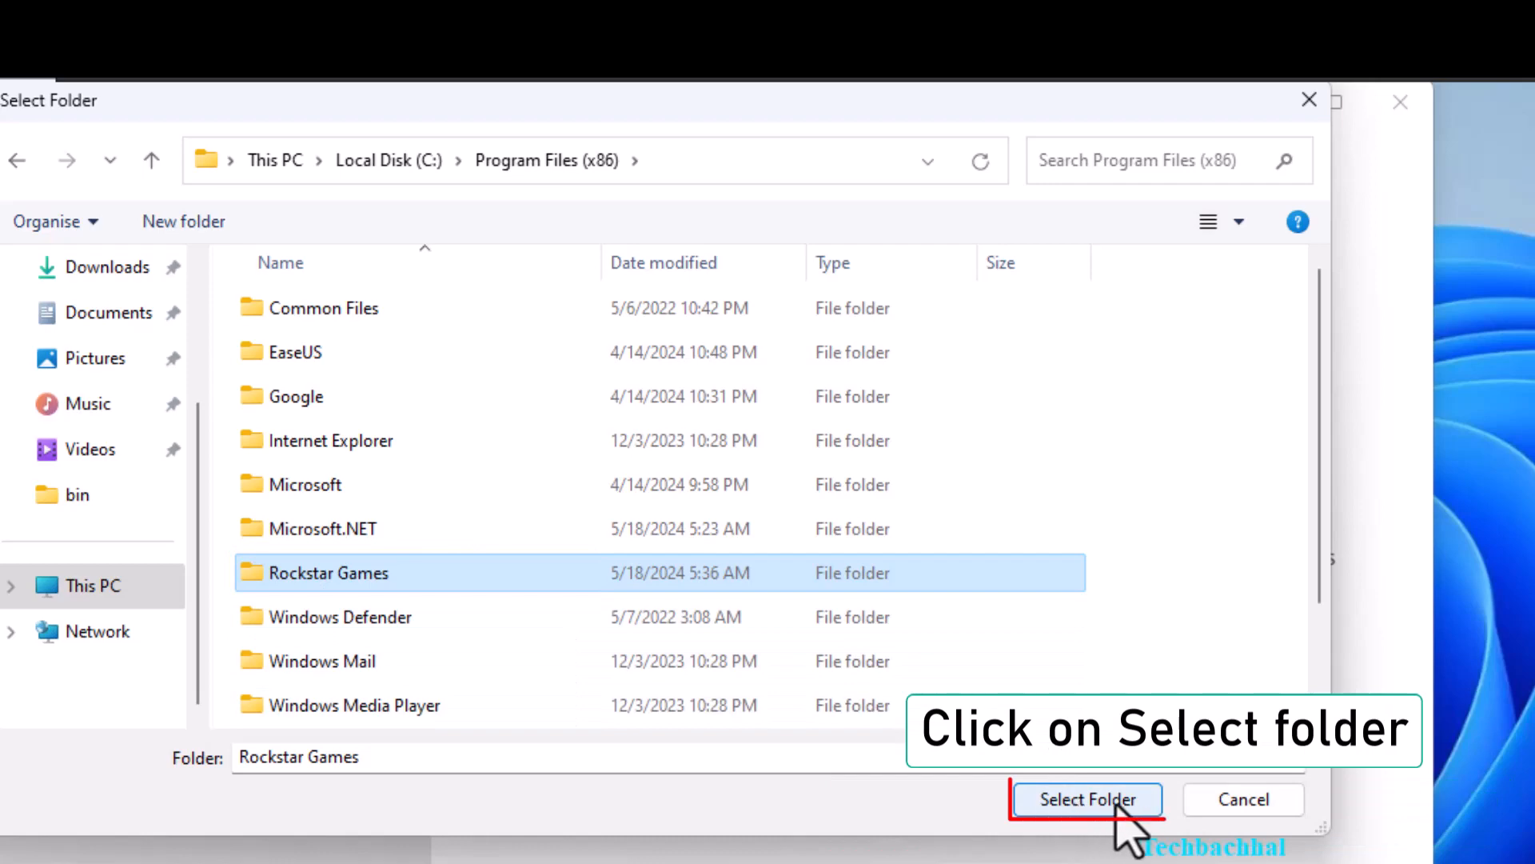
click(1086, 800)
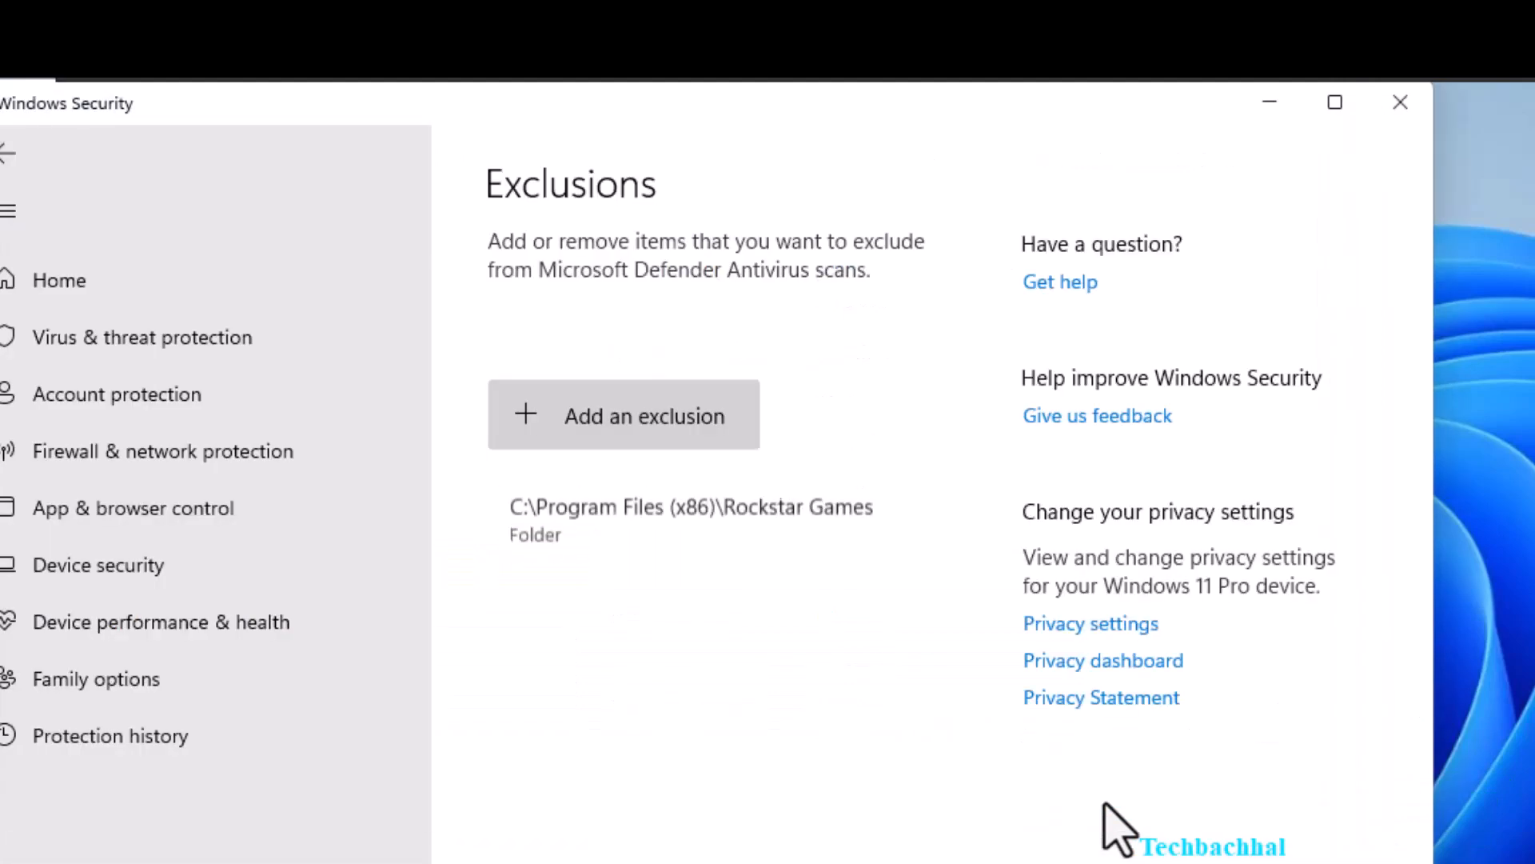
mouse_move(1395, 769)
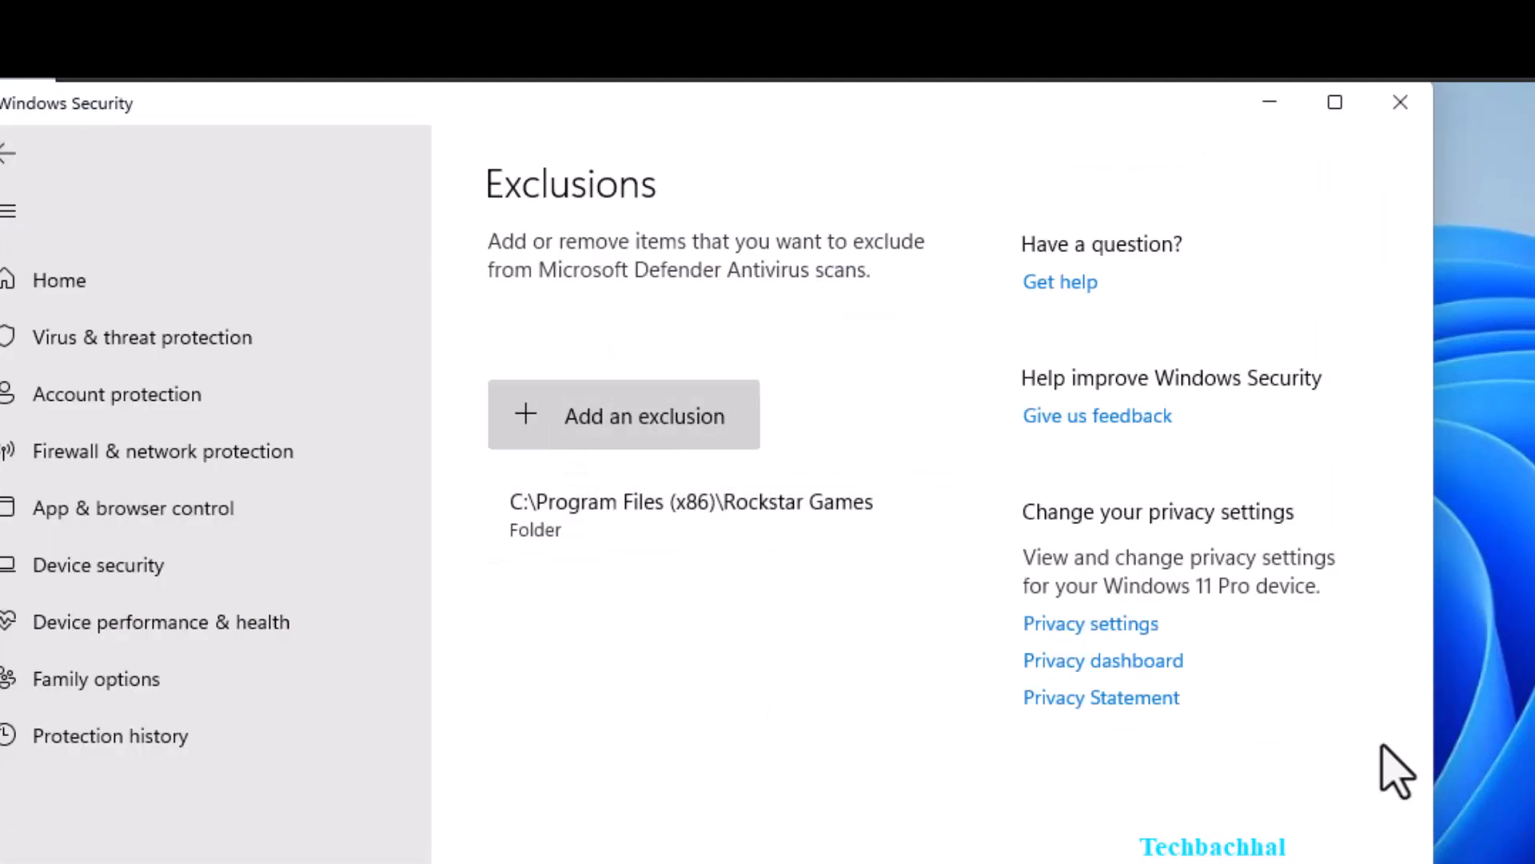
- Close the Windows Security and Settings windows, returning to the desktop
click(1399, 103)
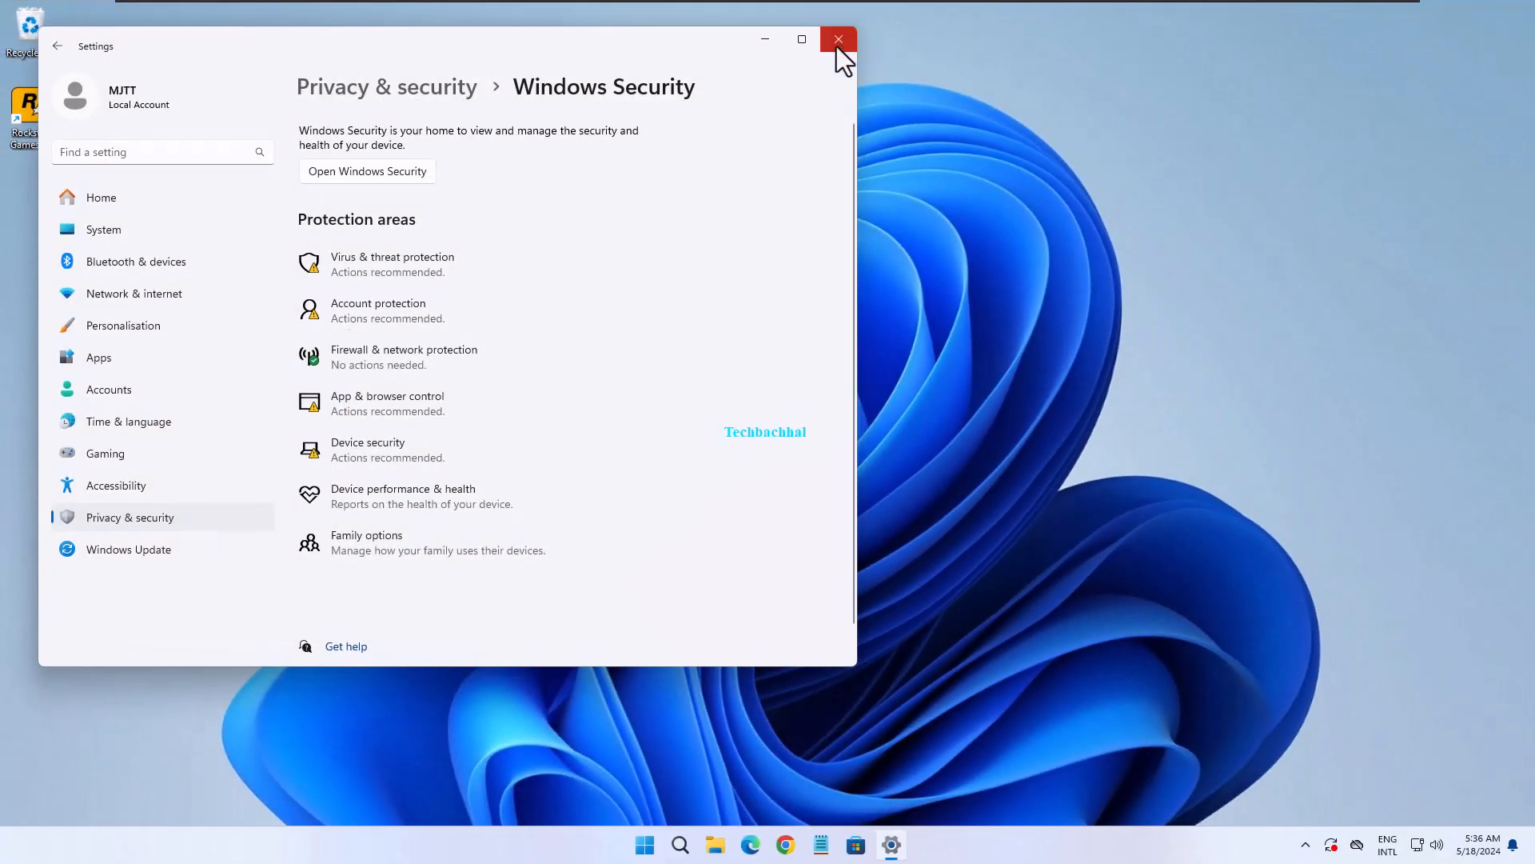
click(836, 38)
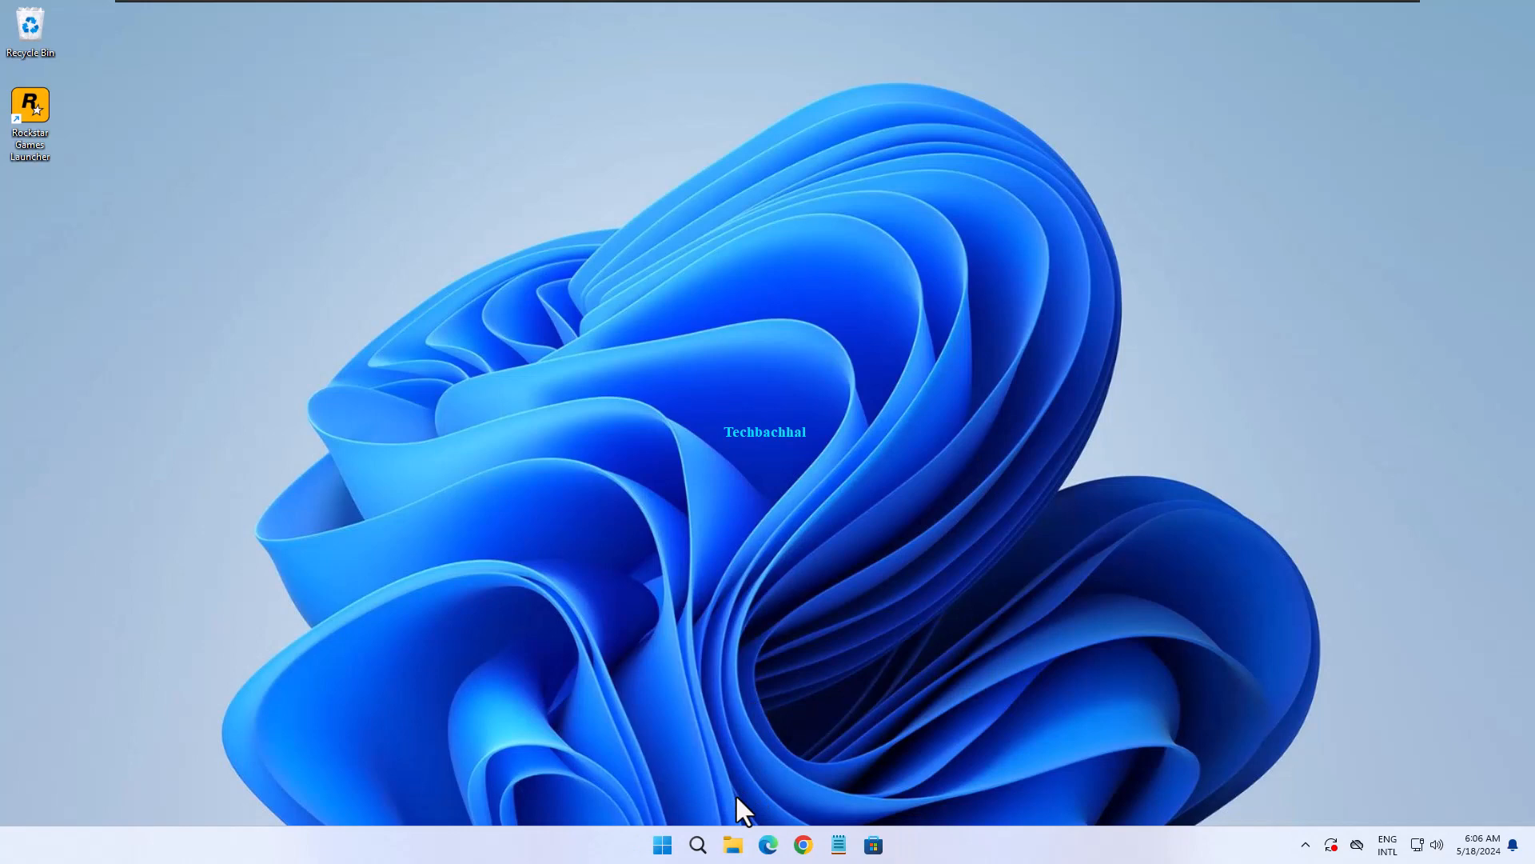
- Browse to C:\Program Files (x86) in File Explorer and select Rockstar Games for renaming
click(733, 844)
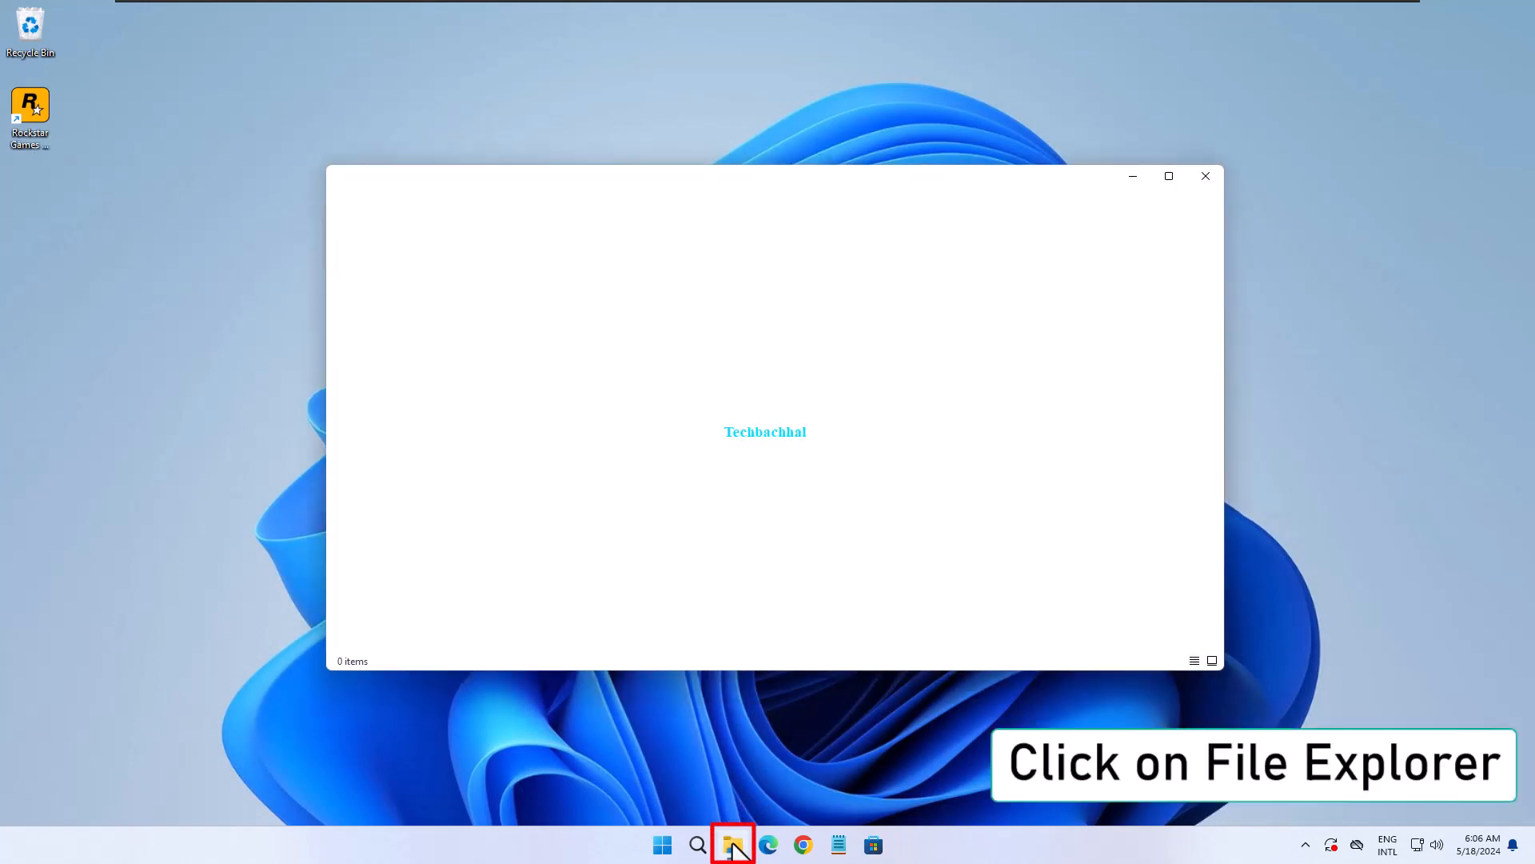
click(735, 845)
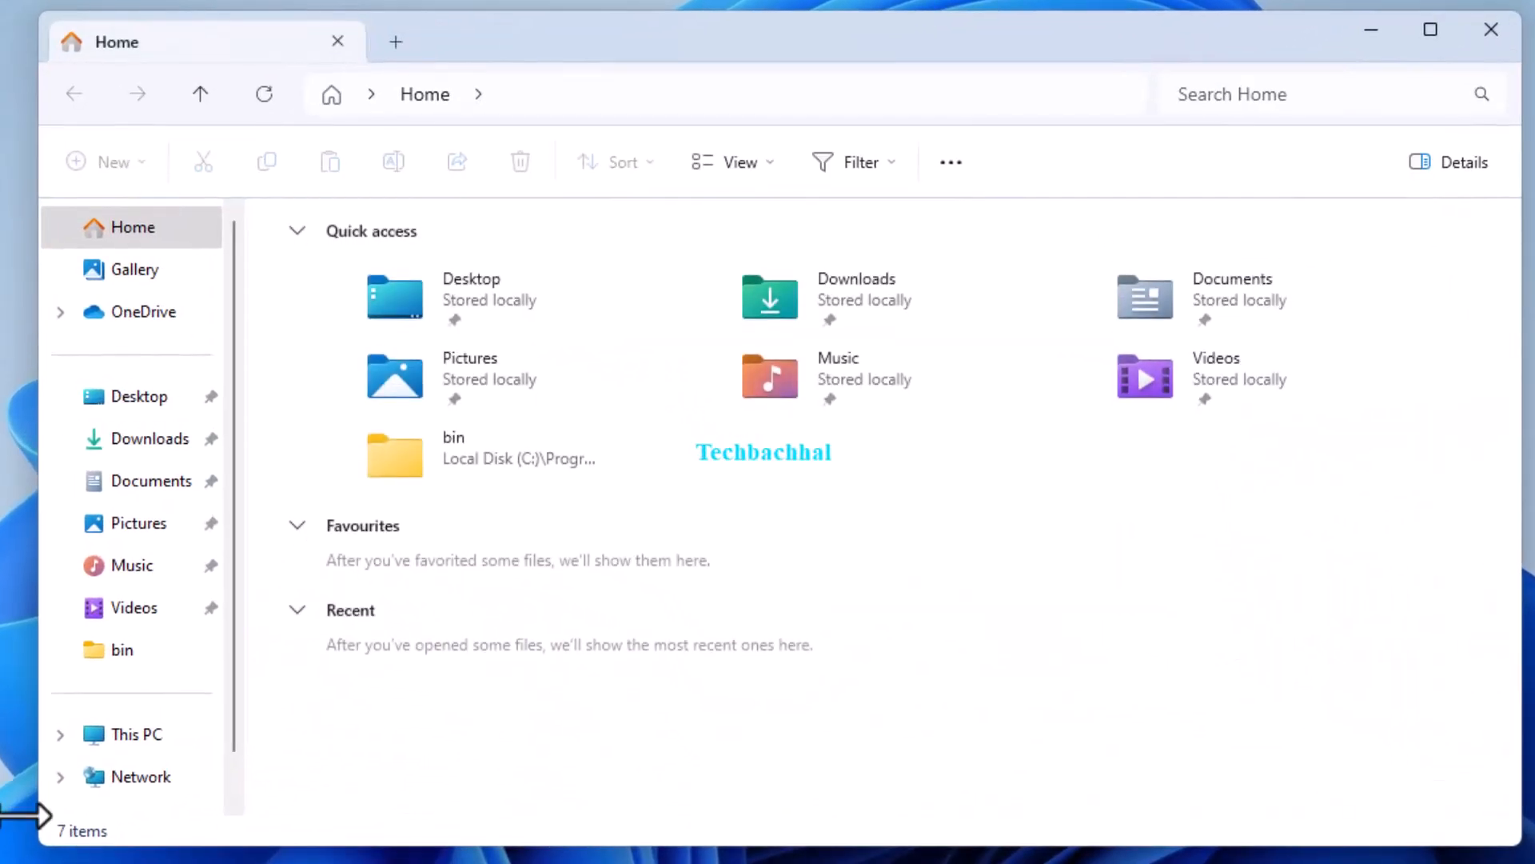
click(134, 734)
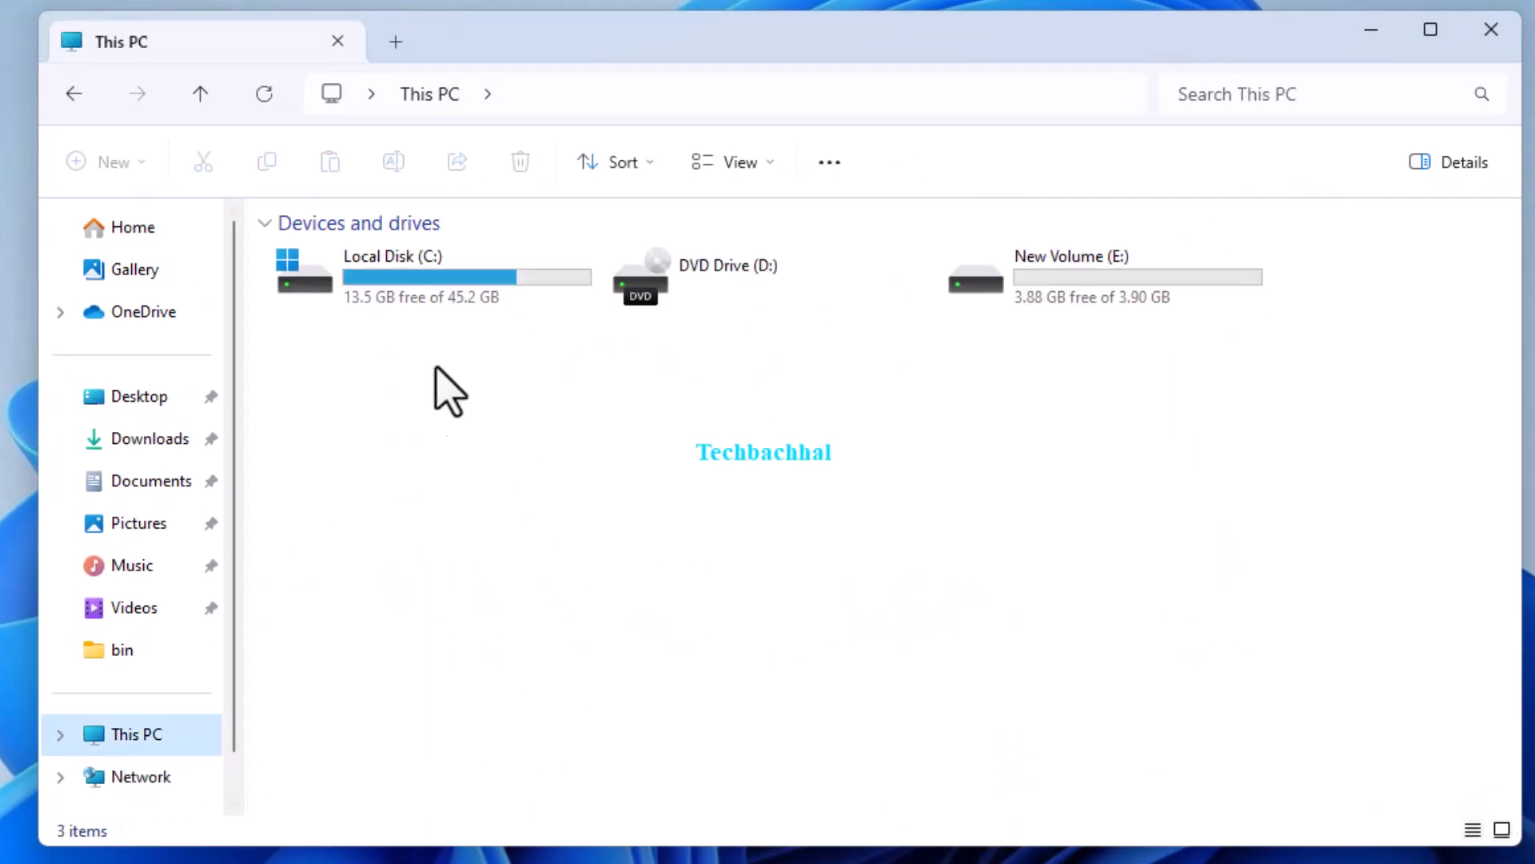
double_click(391, 273)
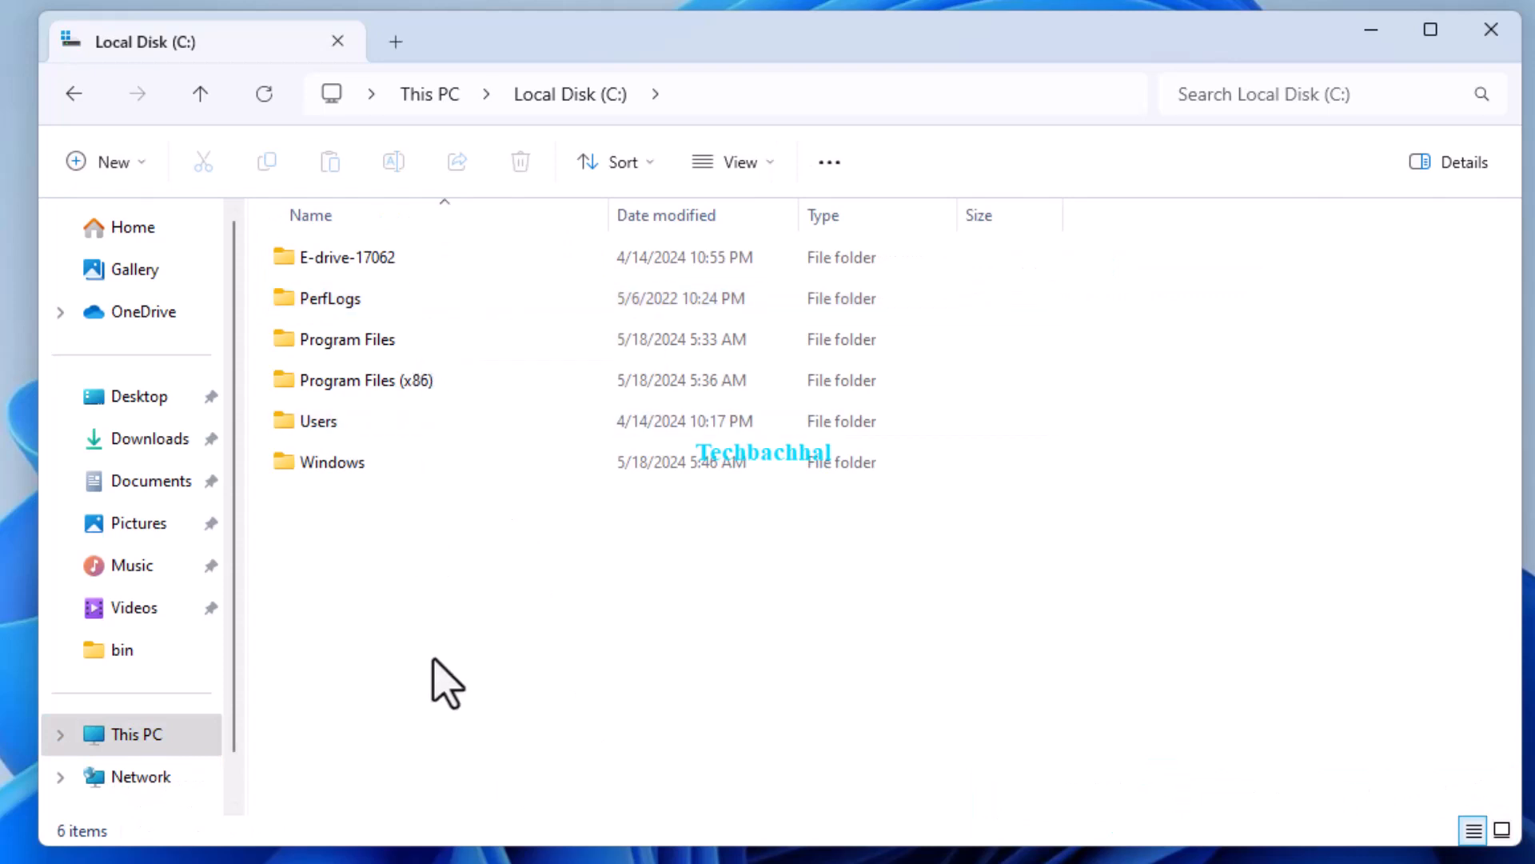
double_click(363, 381)
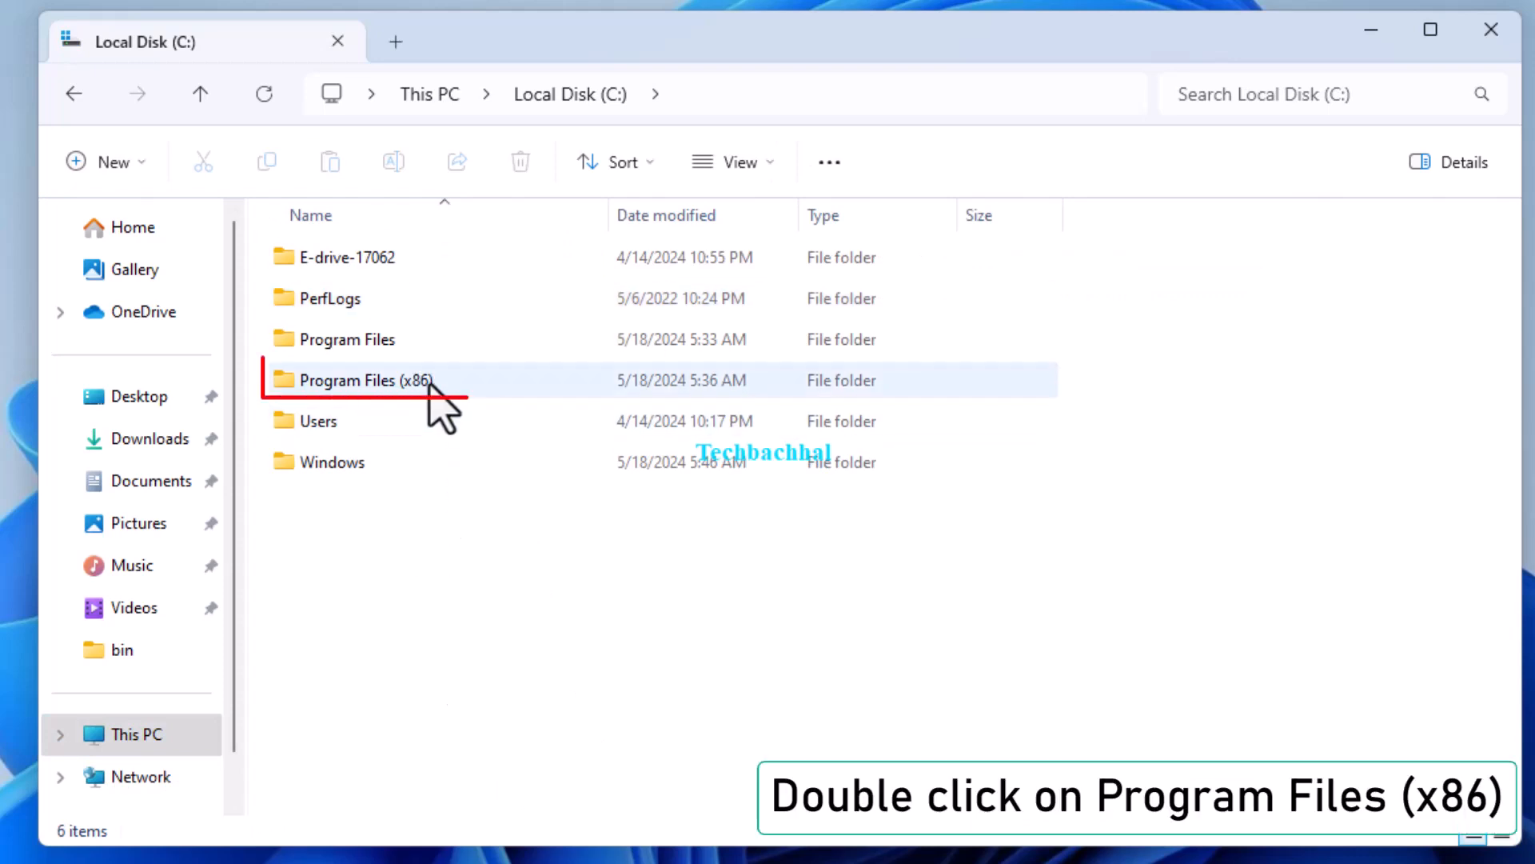
double_click(363, 381)
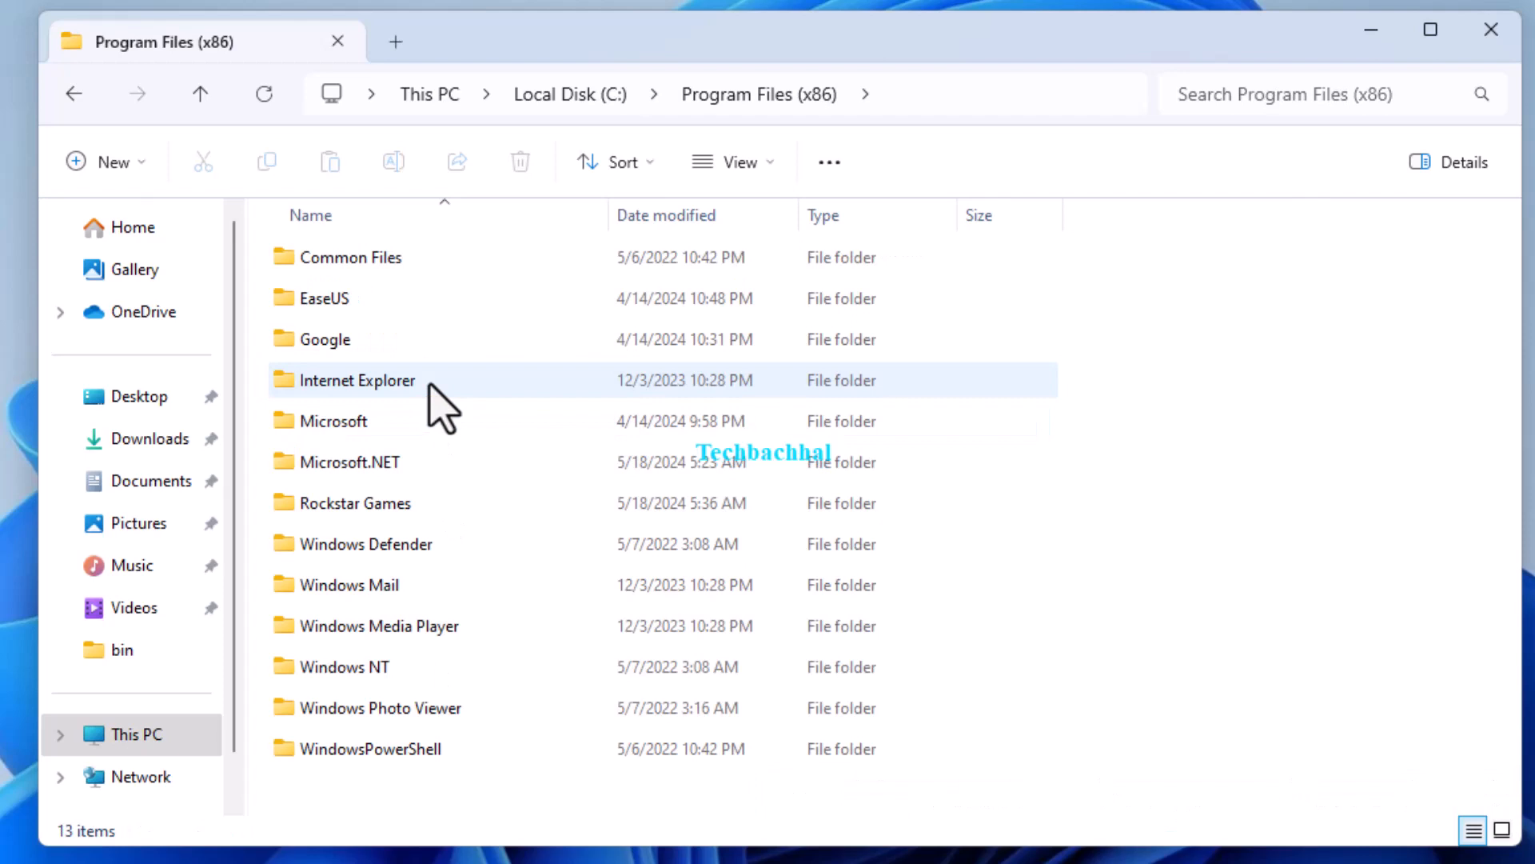
click(355, 502)
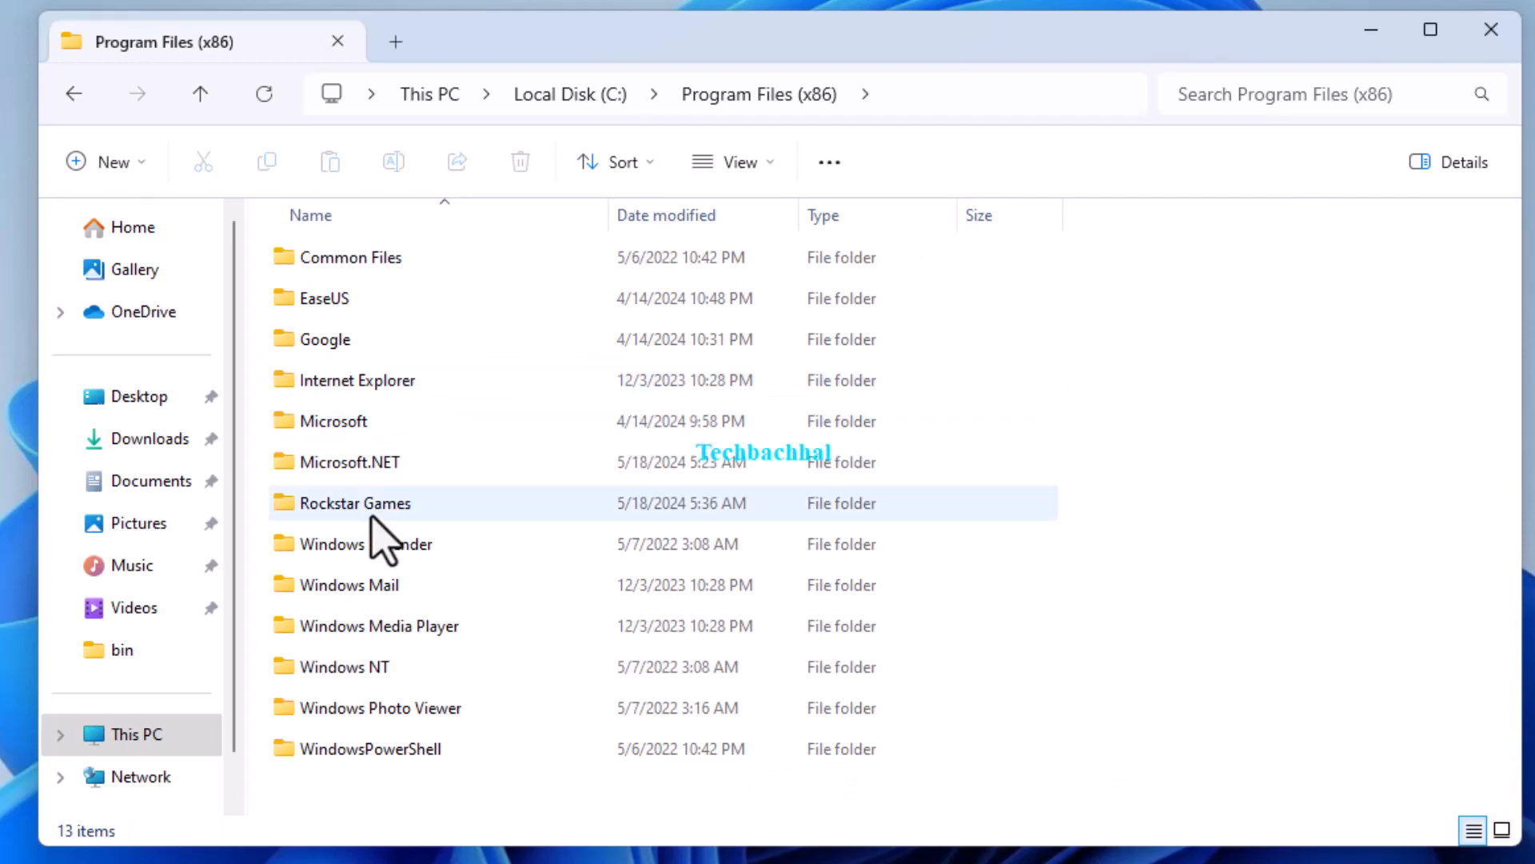
click(357, 502)
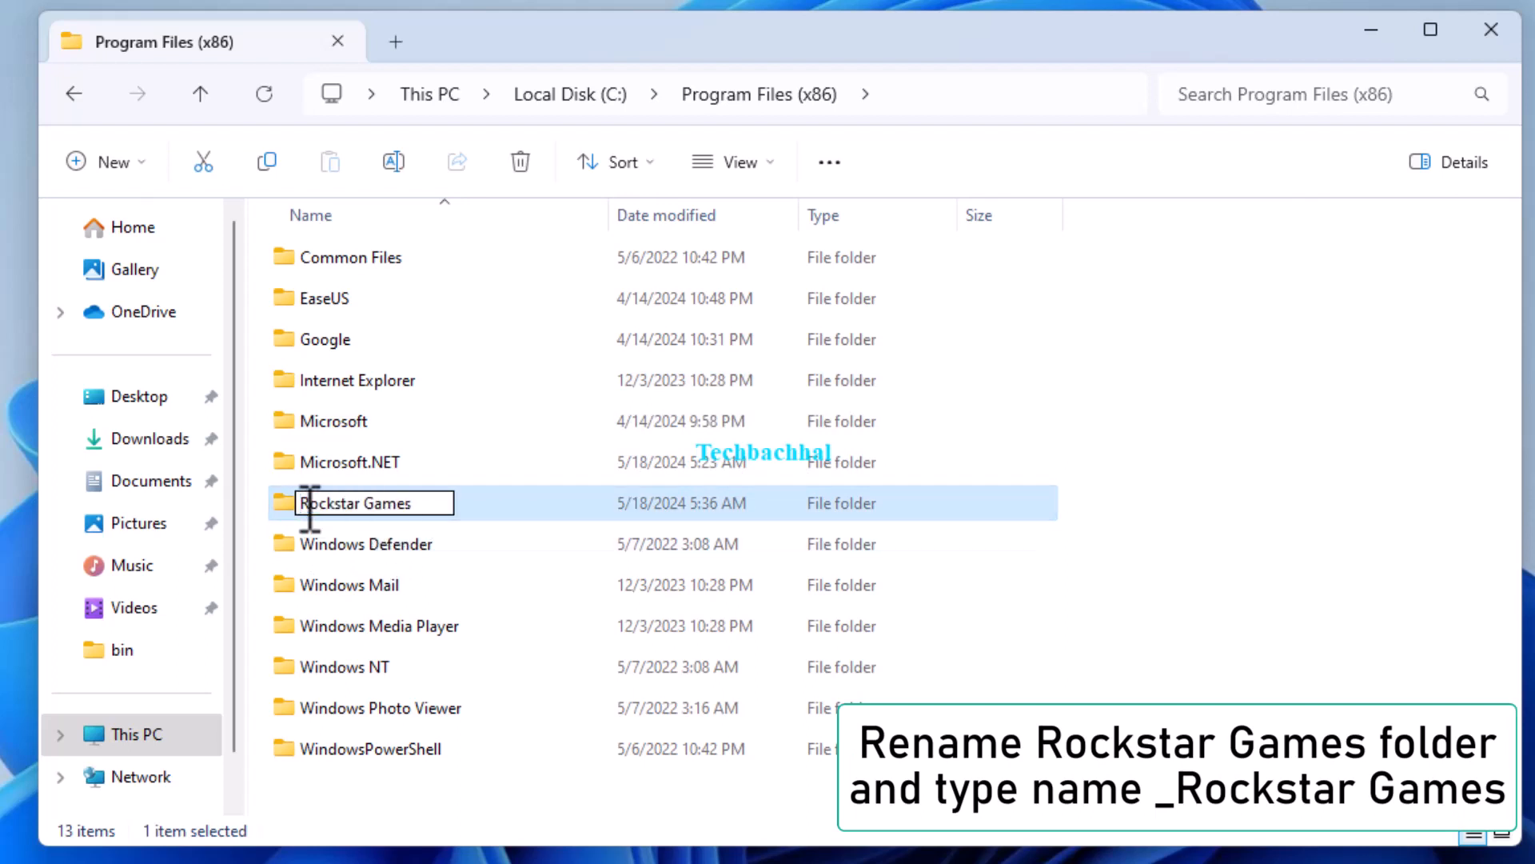
- Rename the folder to _Rockstar Games and continue past the Folder Access Denied prompt
text(_)
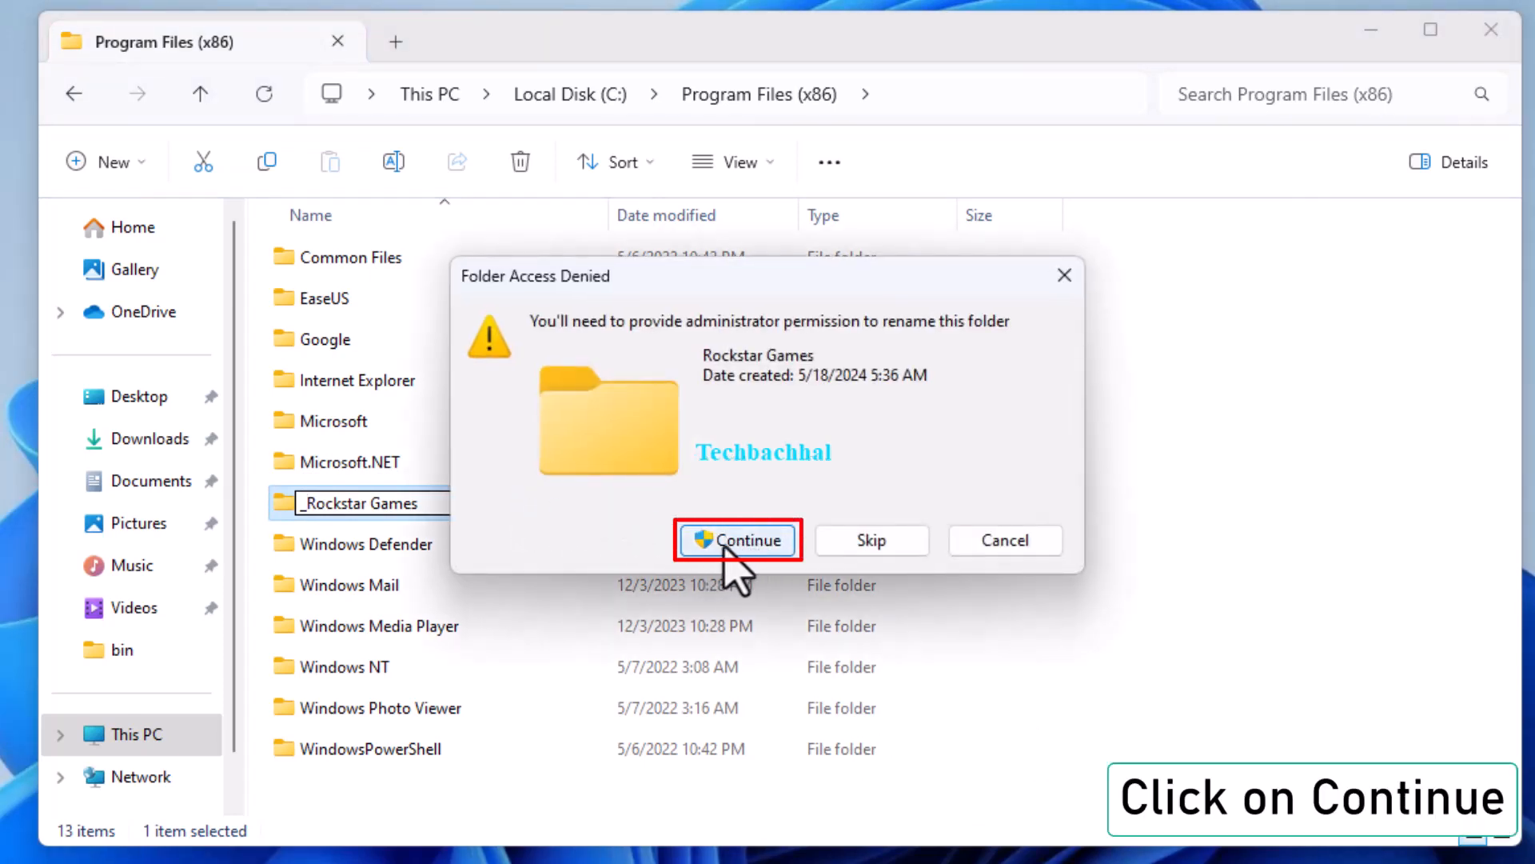
click(736, 539)
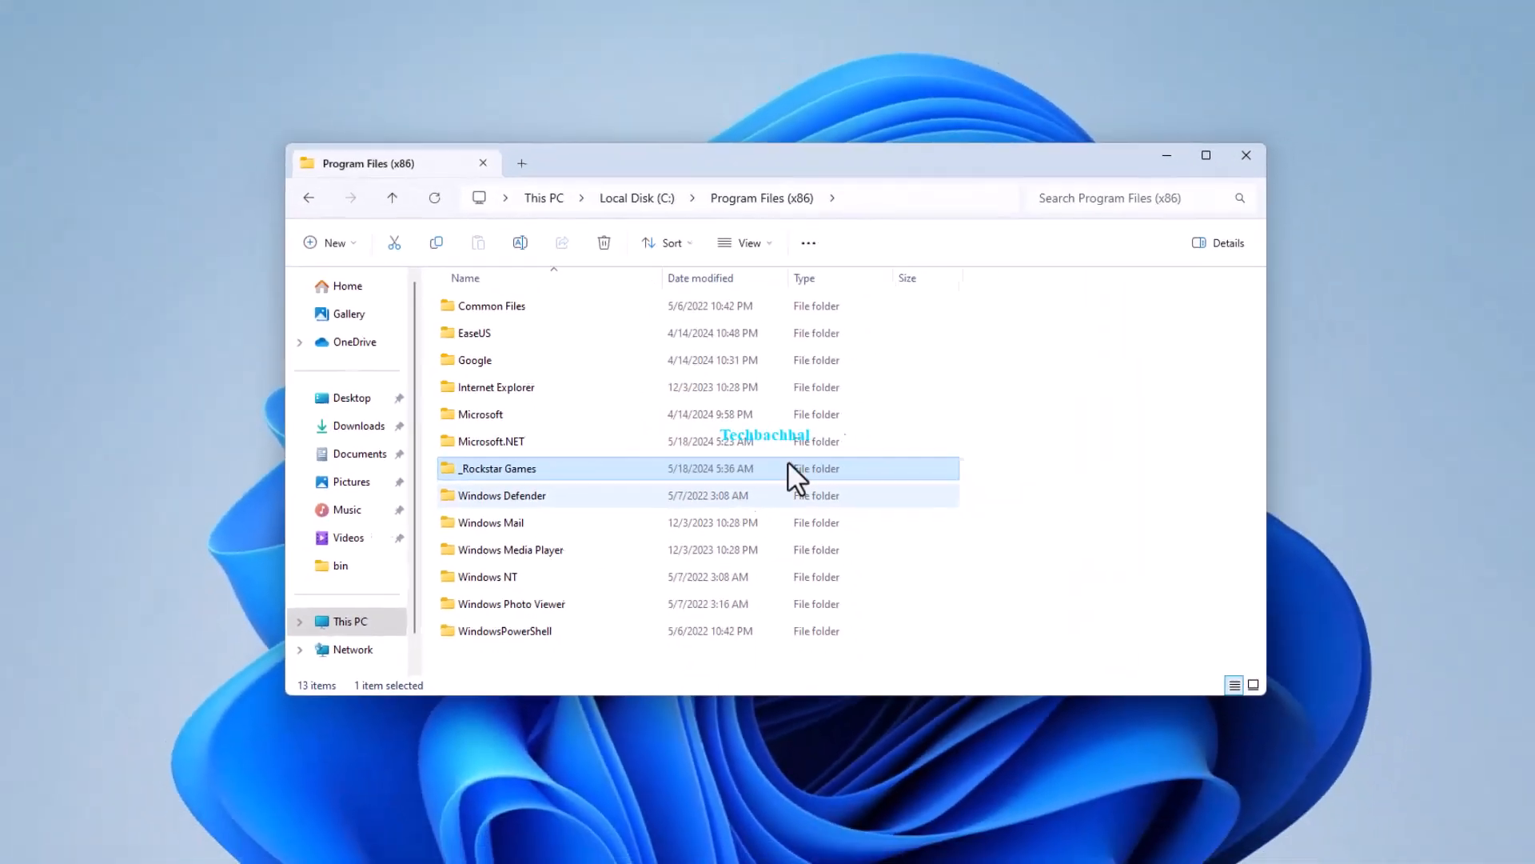